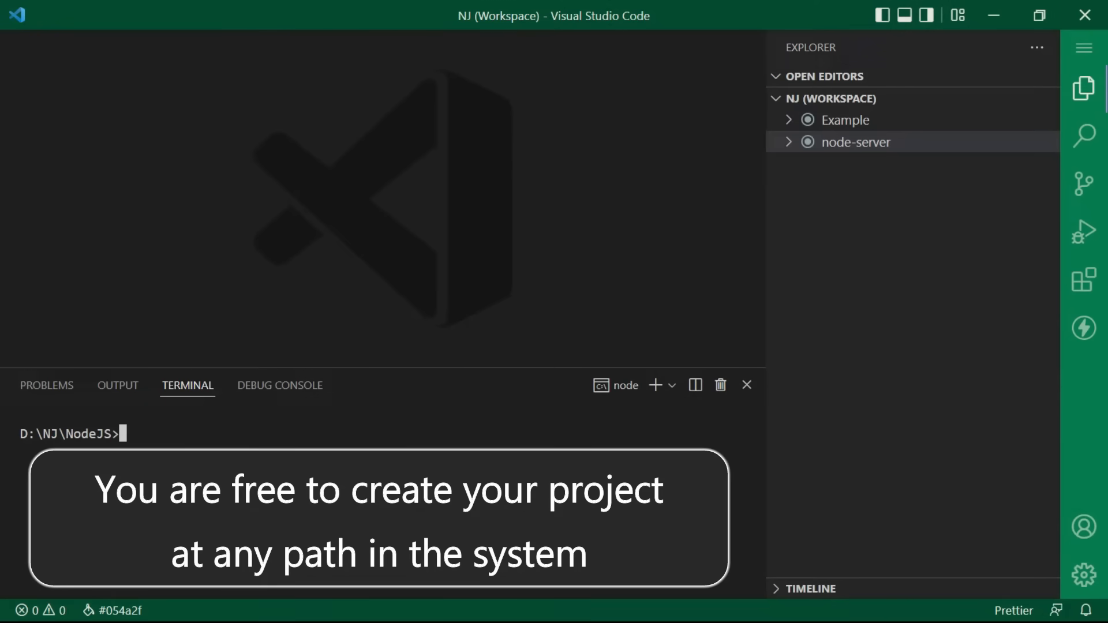
Run mkdir crud-example in the integrated terminal to create the project directory.
type("mkdir c")
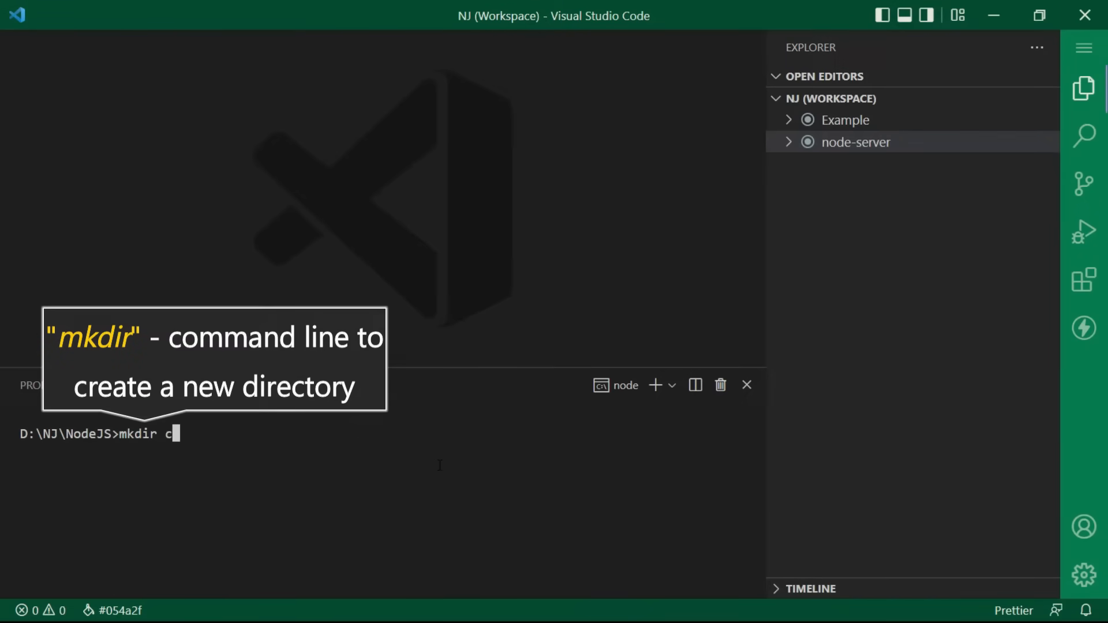
type("rud")
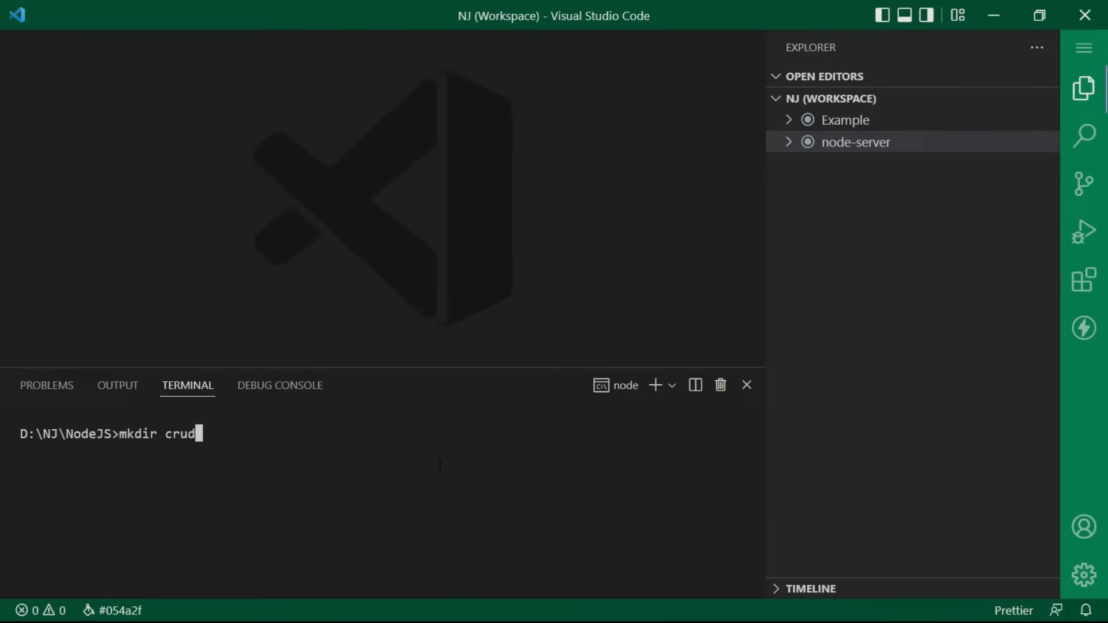
type("-ex")
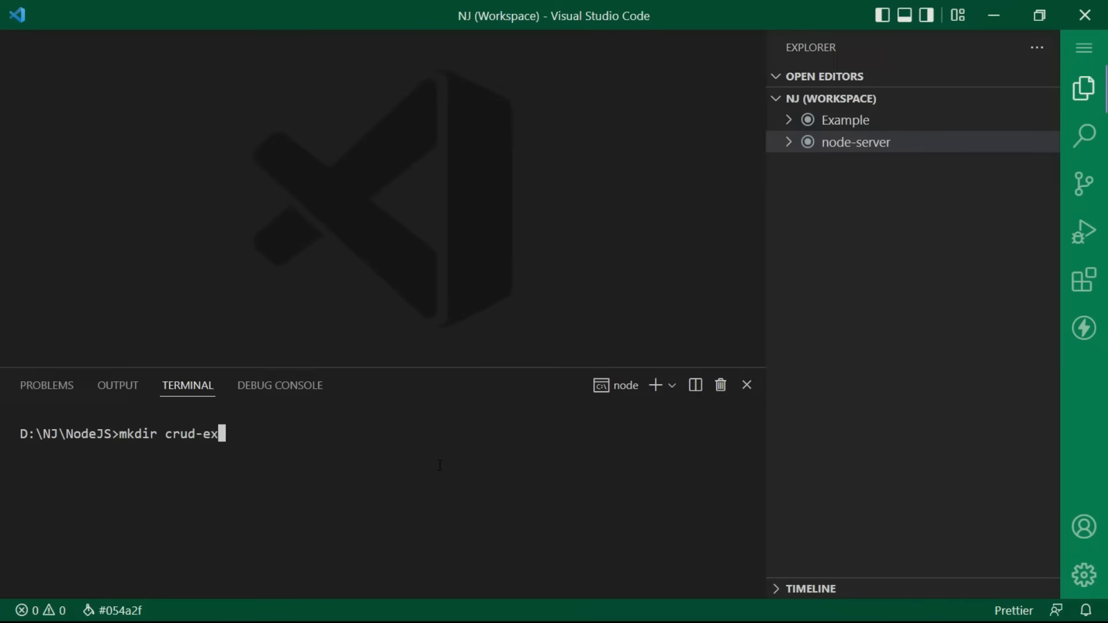
type("ample")
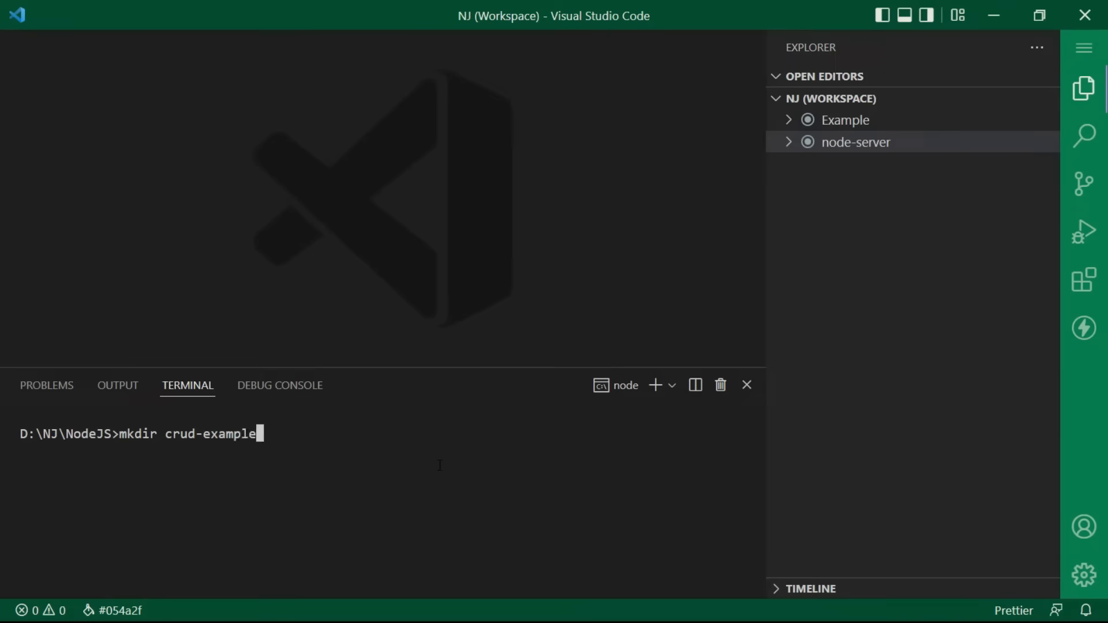
key("Enter")
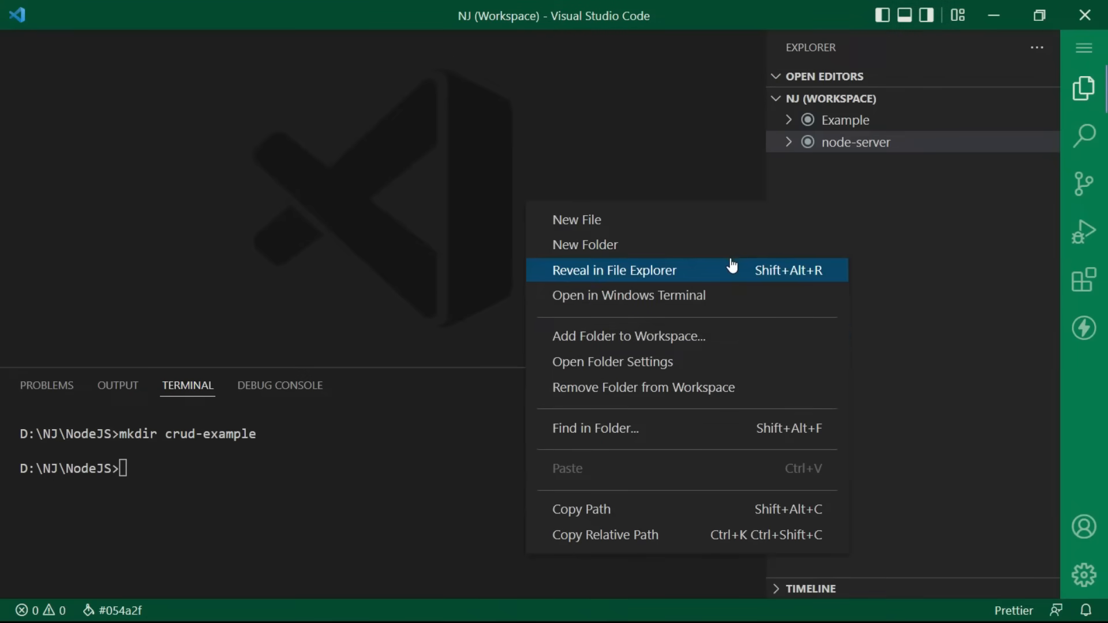
Add crud-example to the workspace and change the terminal's directory into it.
left_click(717, 335)
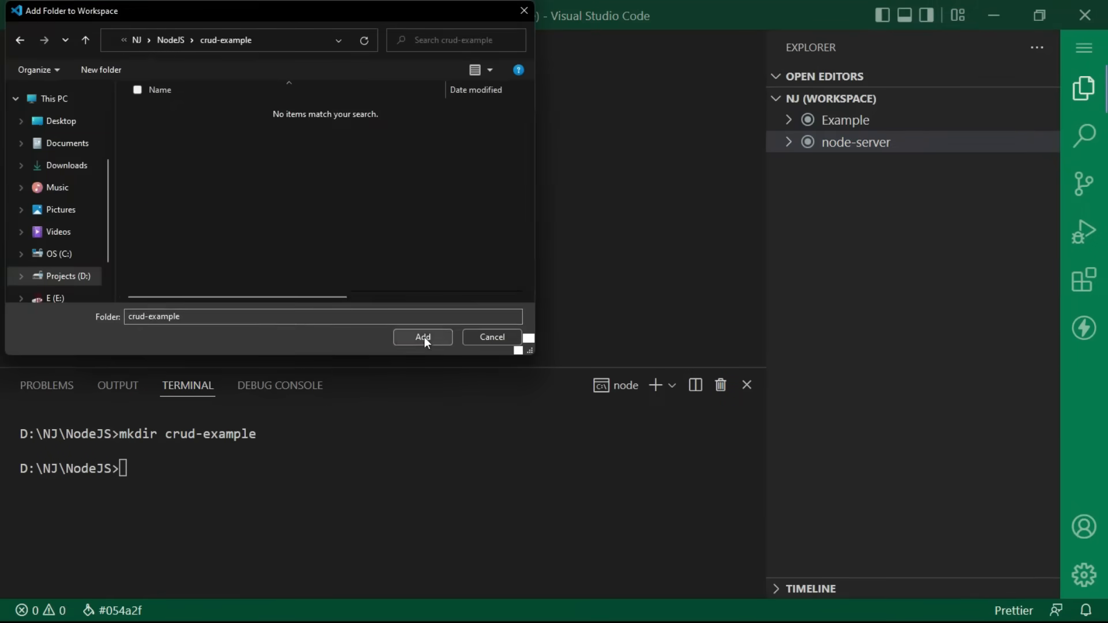
left_click(423, 338)
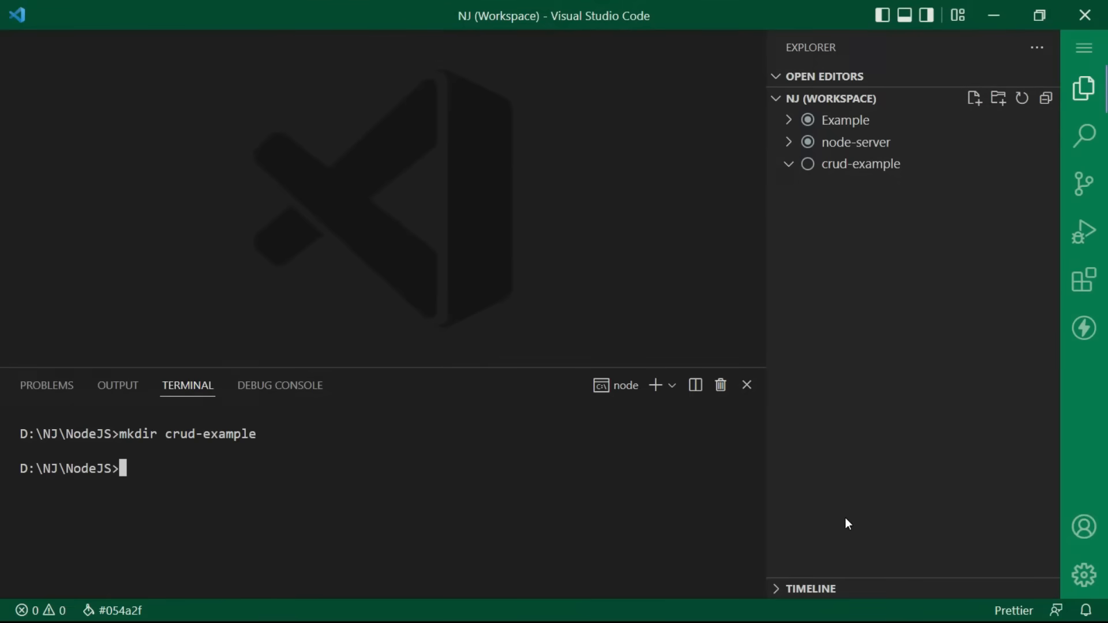
type("cd crud-example")
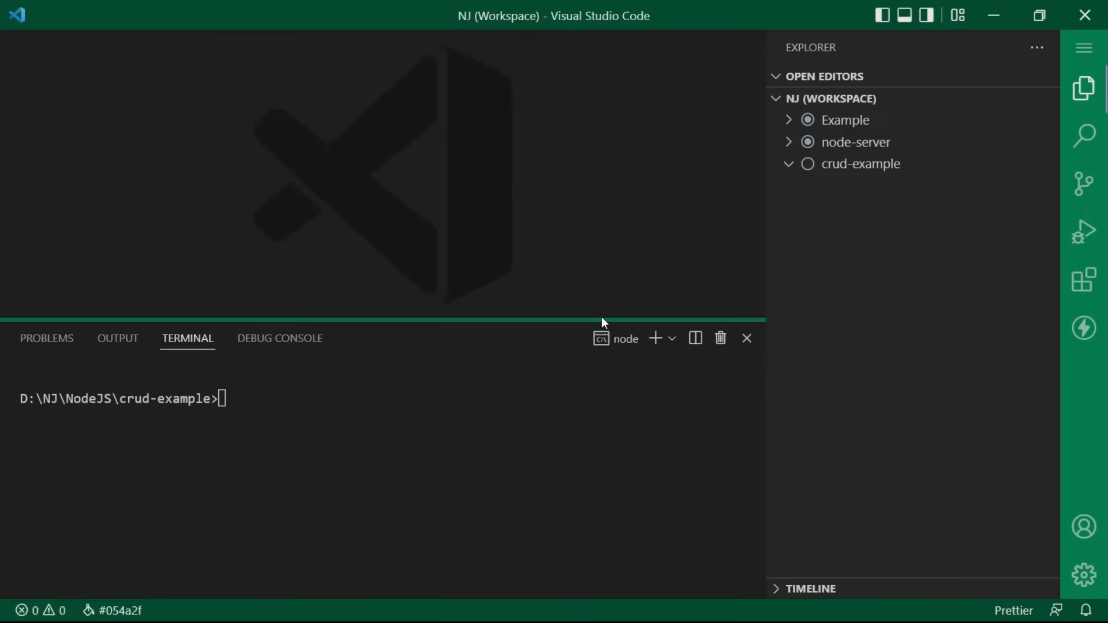
Run npm init with package name crud-api-mongodb and the default version.
type("npm")
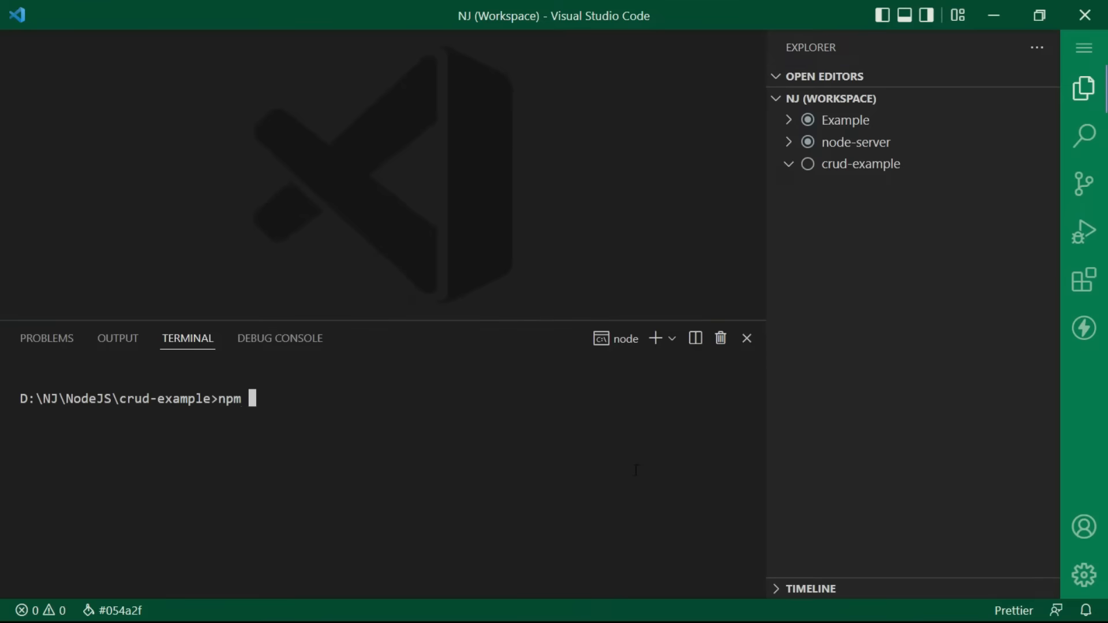
type("init")
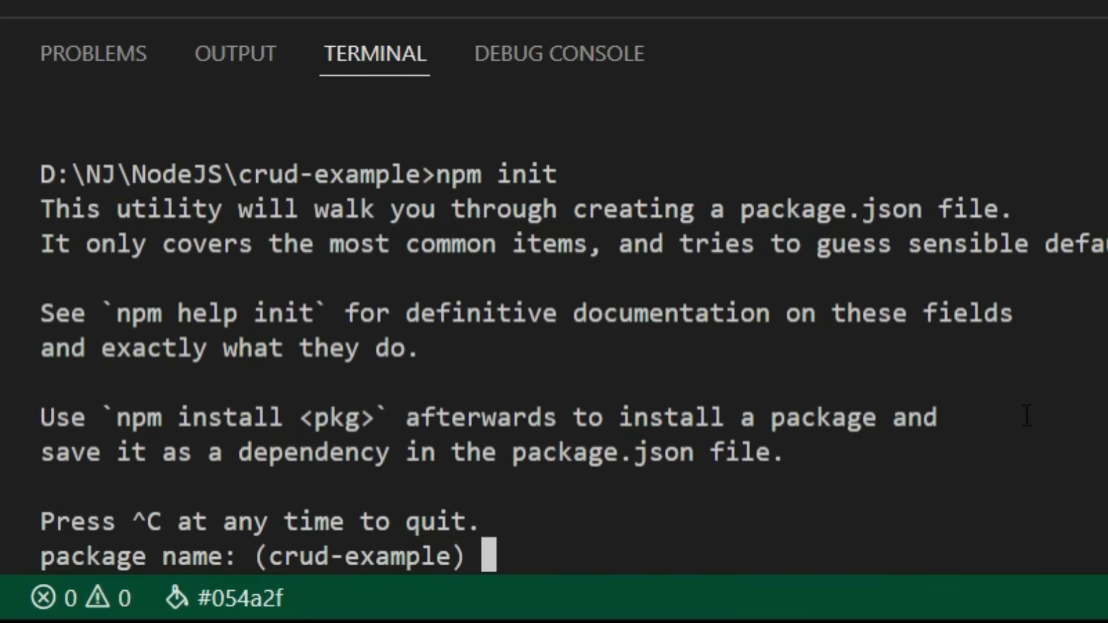
type("crud-api-")
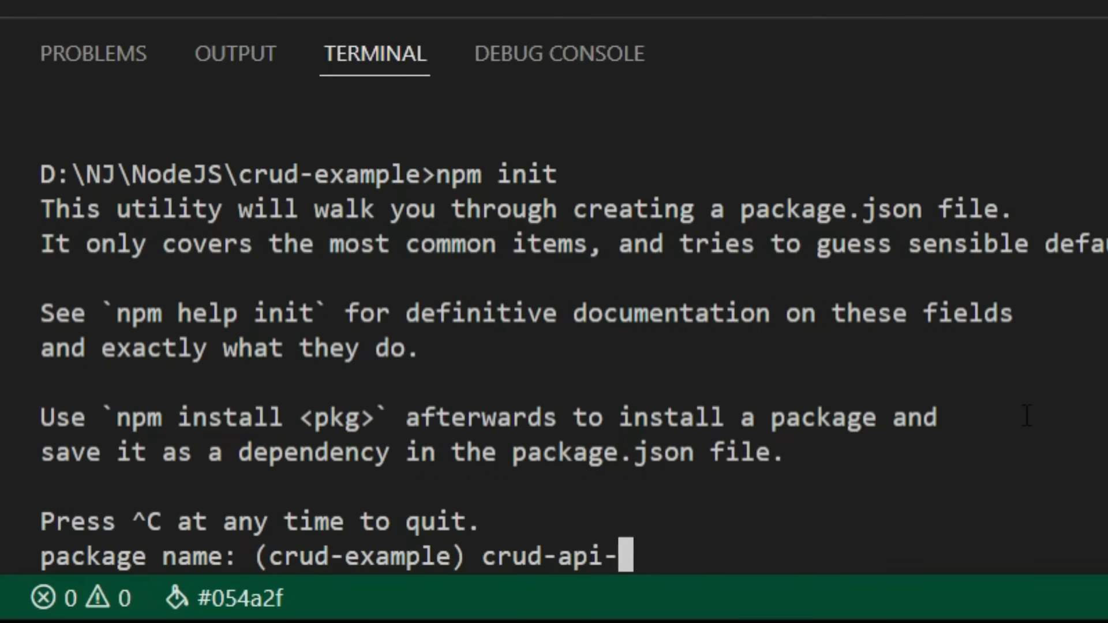
type("mongodb")
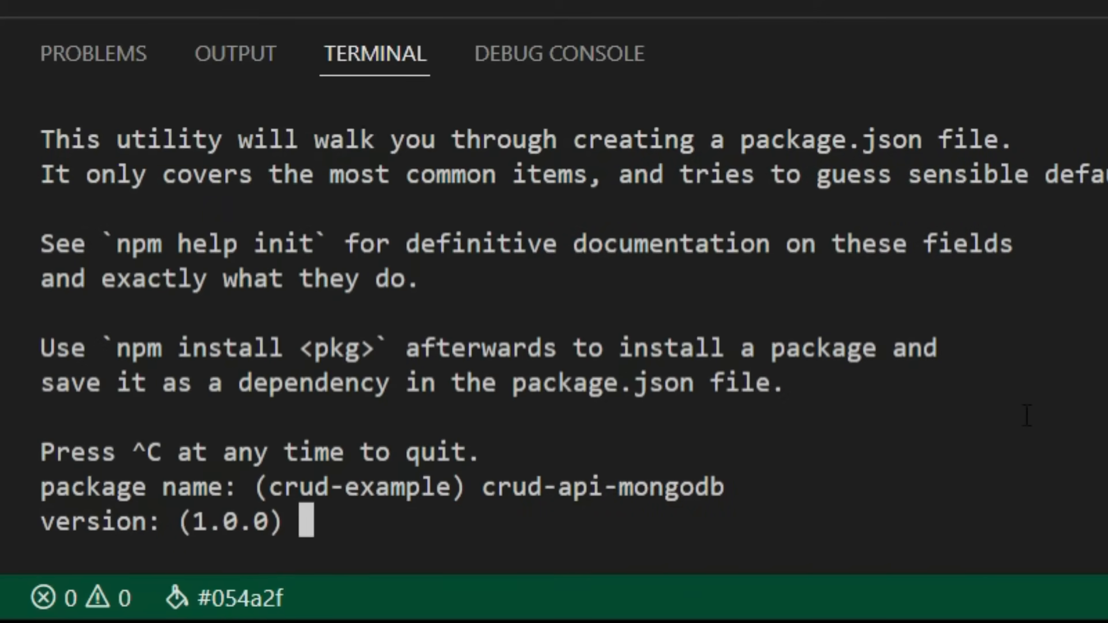
key("enter")
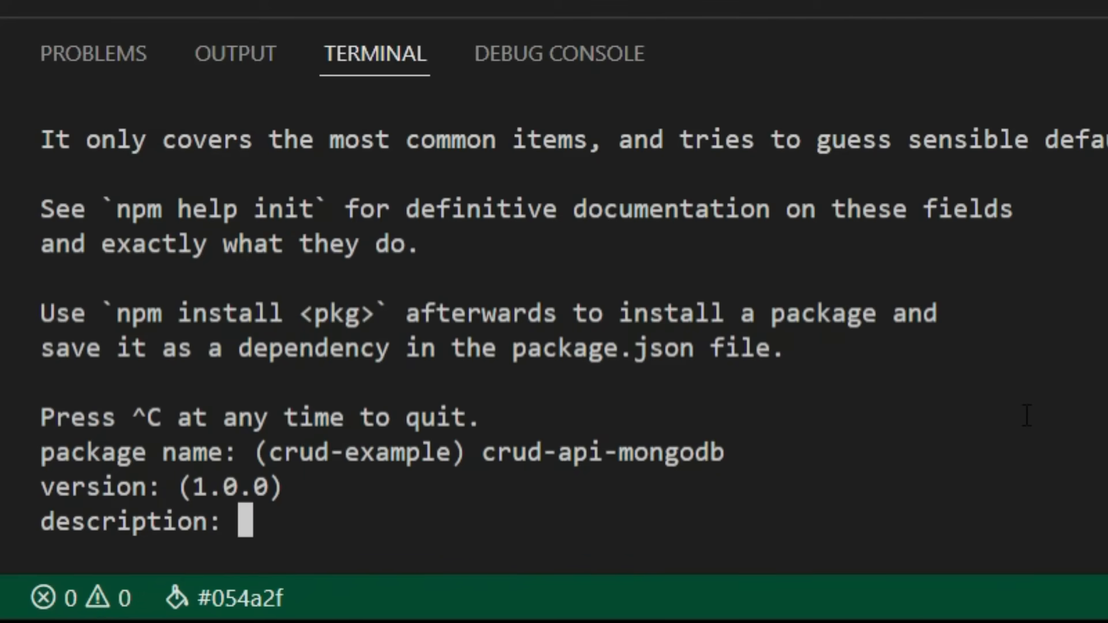
Enter the description 'api to perform crud operations in mongodb'.
type("api to")
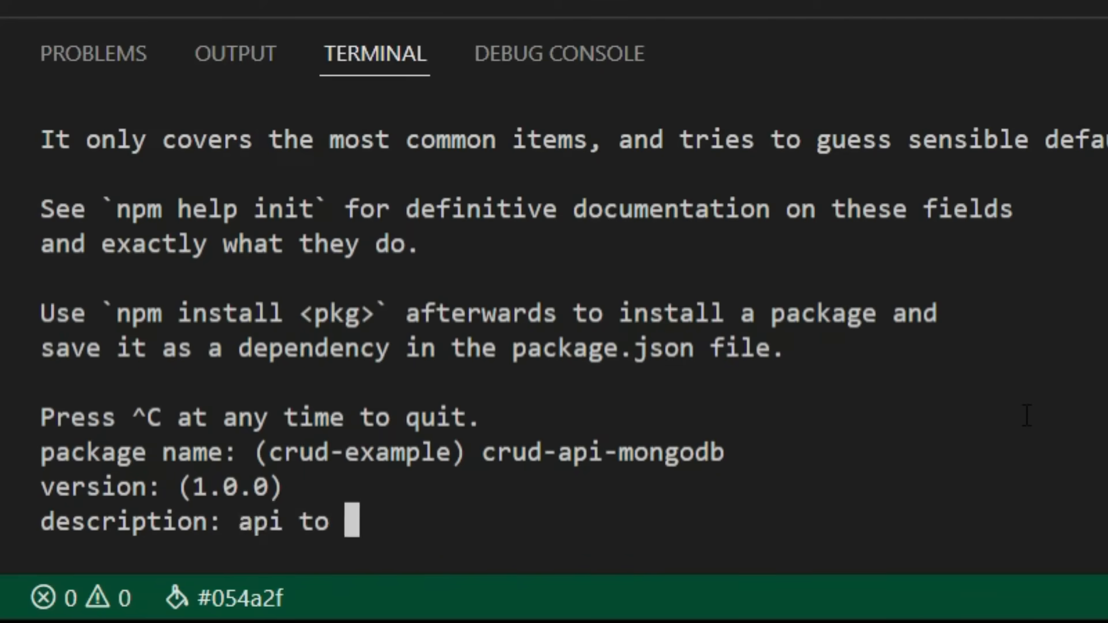
type("perform crud operation")
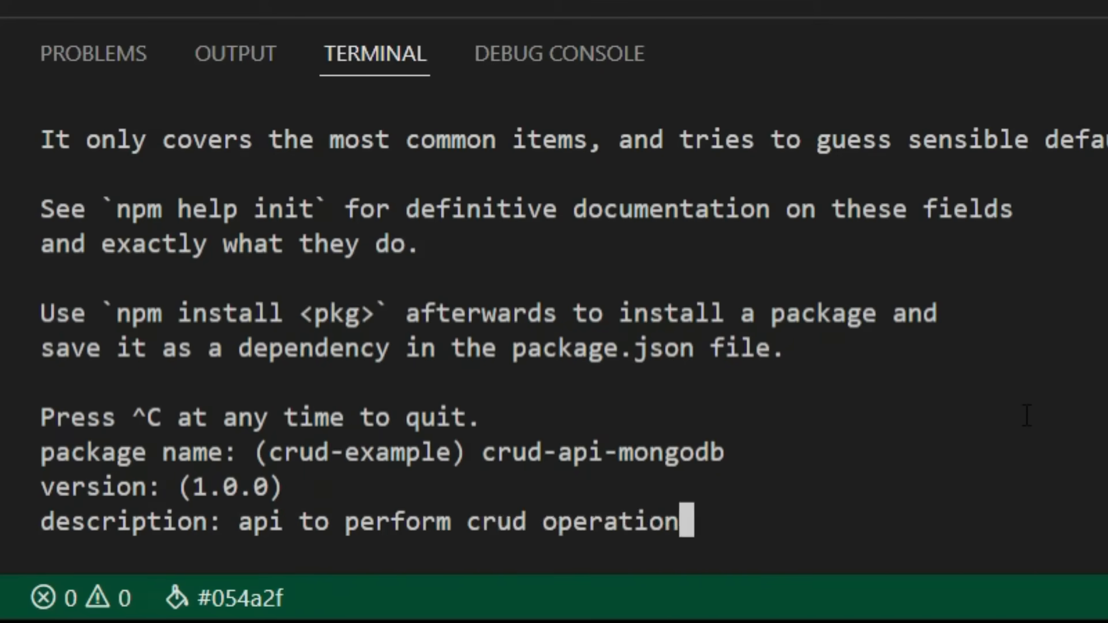
type("s in mongodb")
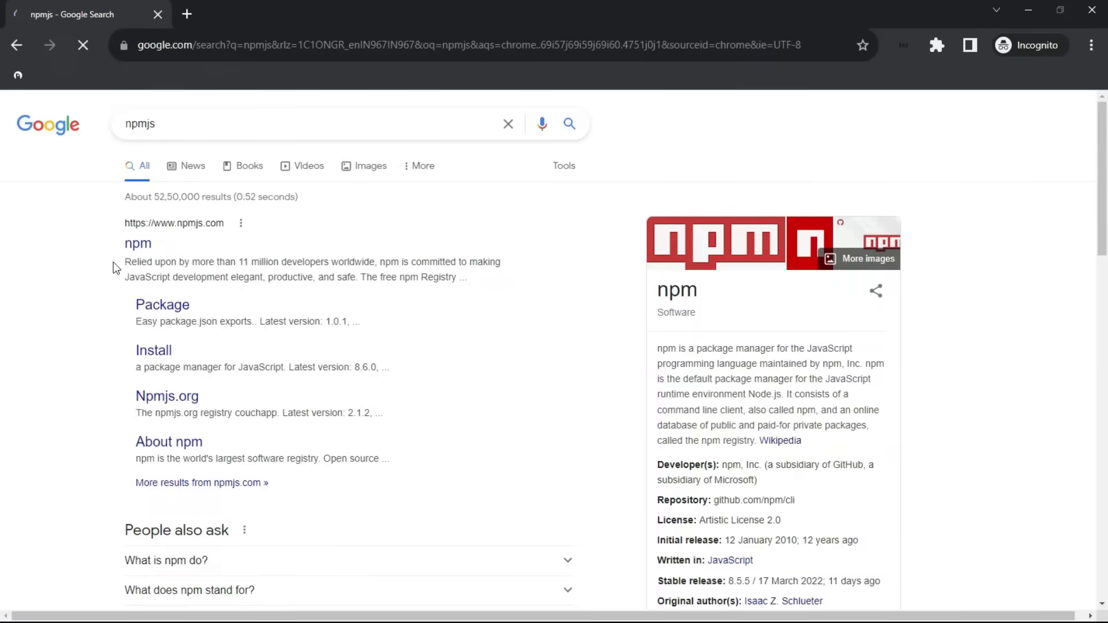
Search npmjs.com for mongodb and open the official driver package page.
left_click(137, 243)
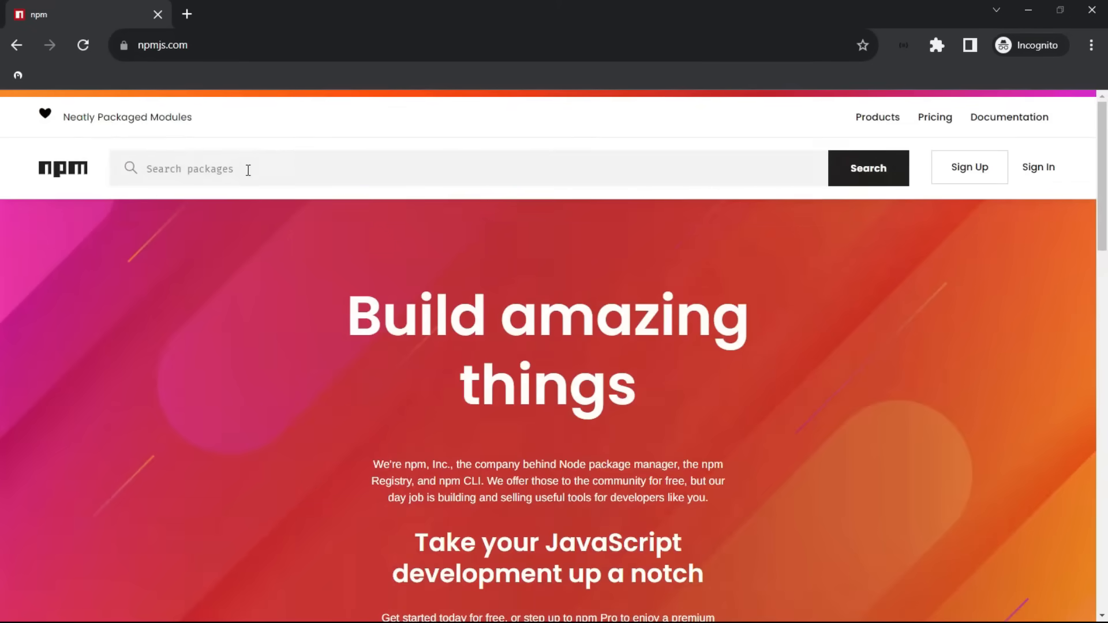
type("mongodb")
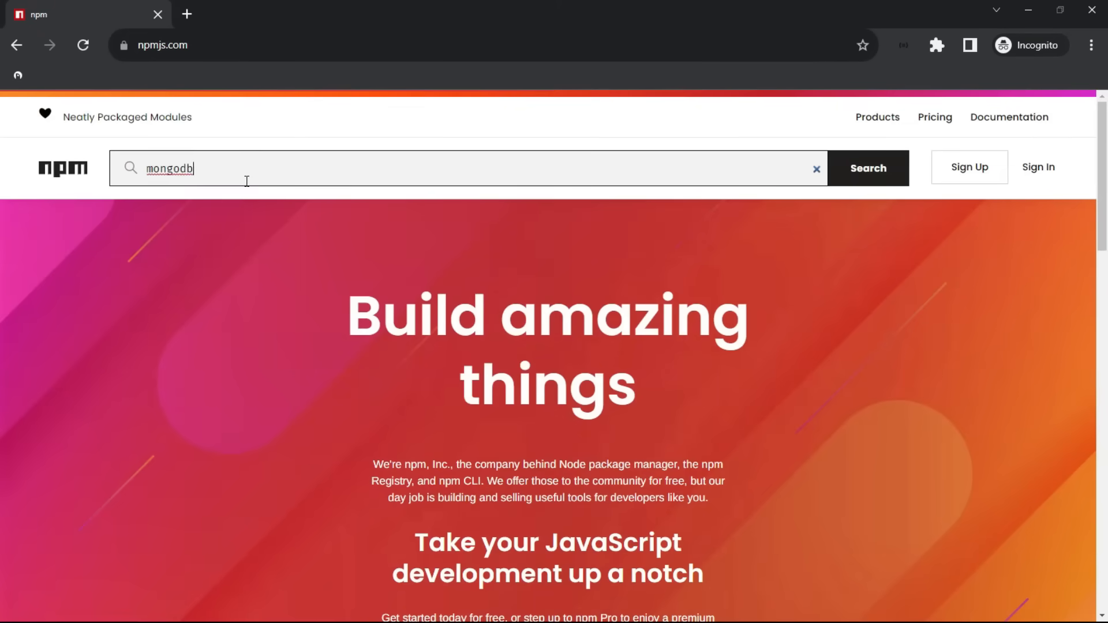
left_click(869, 169)
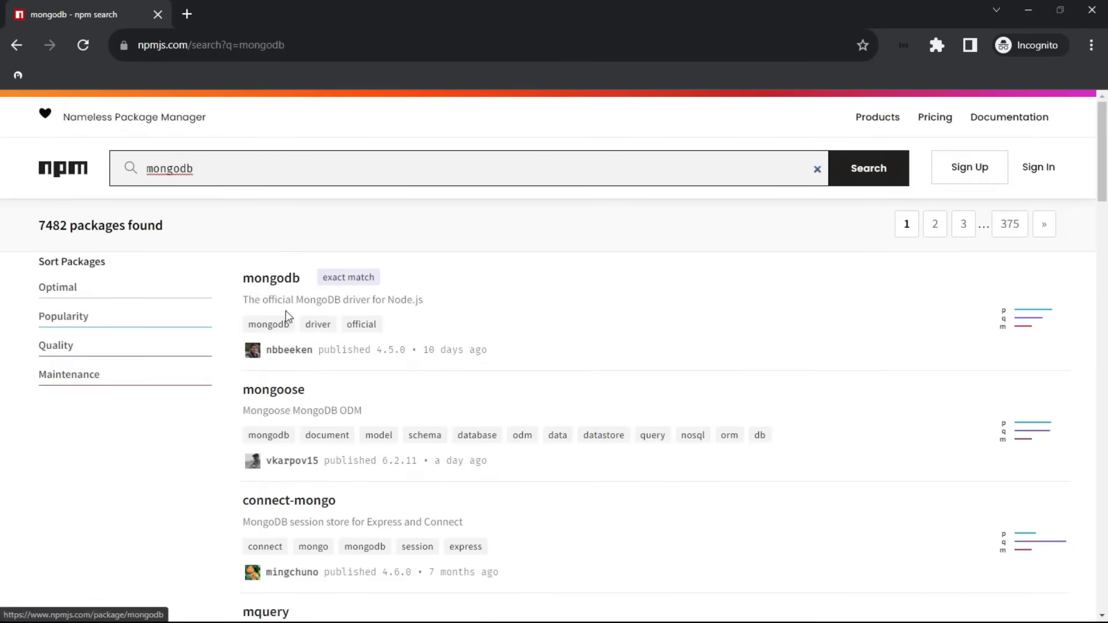
left_click(271, 277)
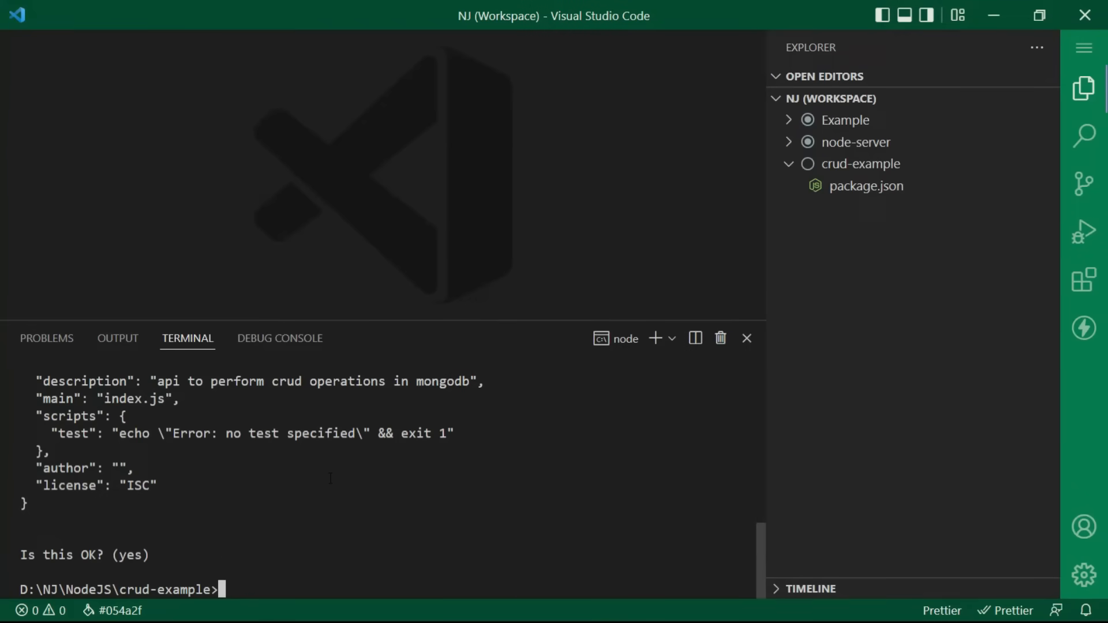
Install mongodb with npm and check package.json lists it as a dependency.
type("npm")
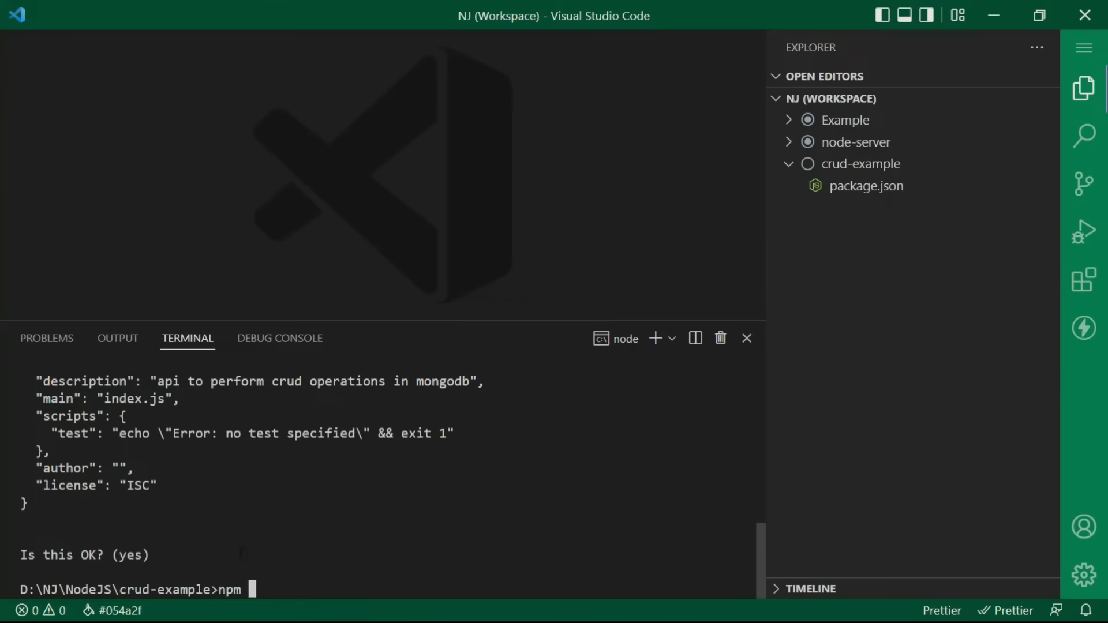
type("install mongo")
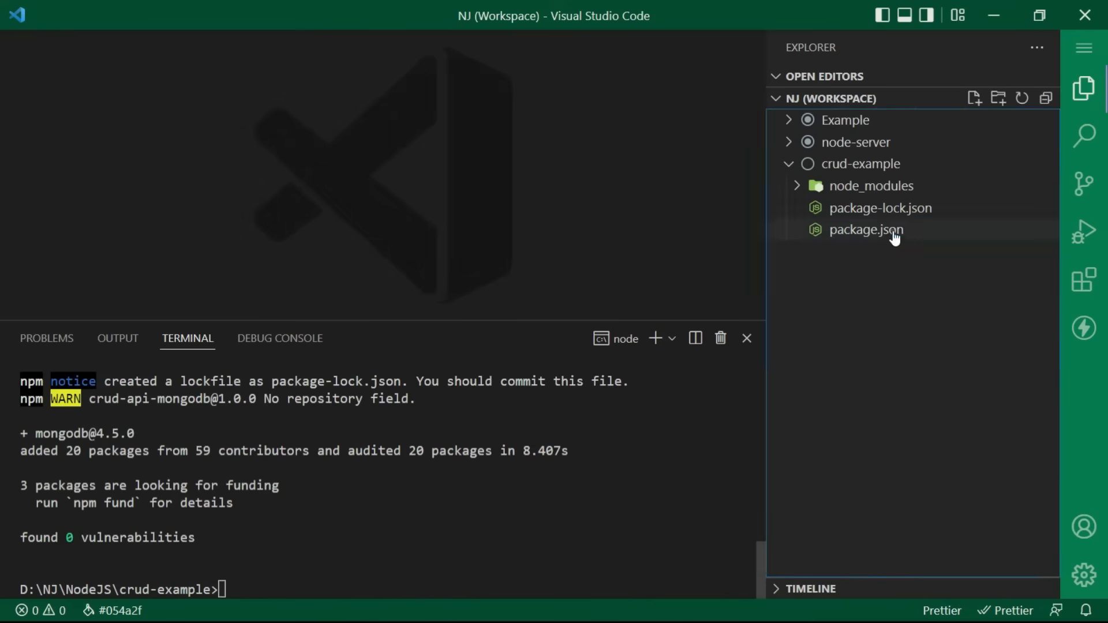
double_click(866, 229)
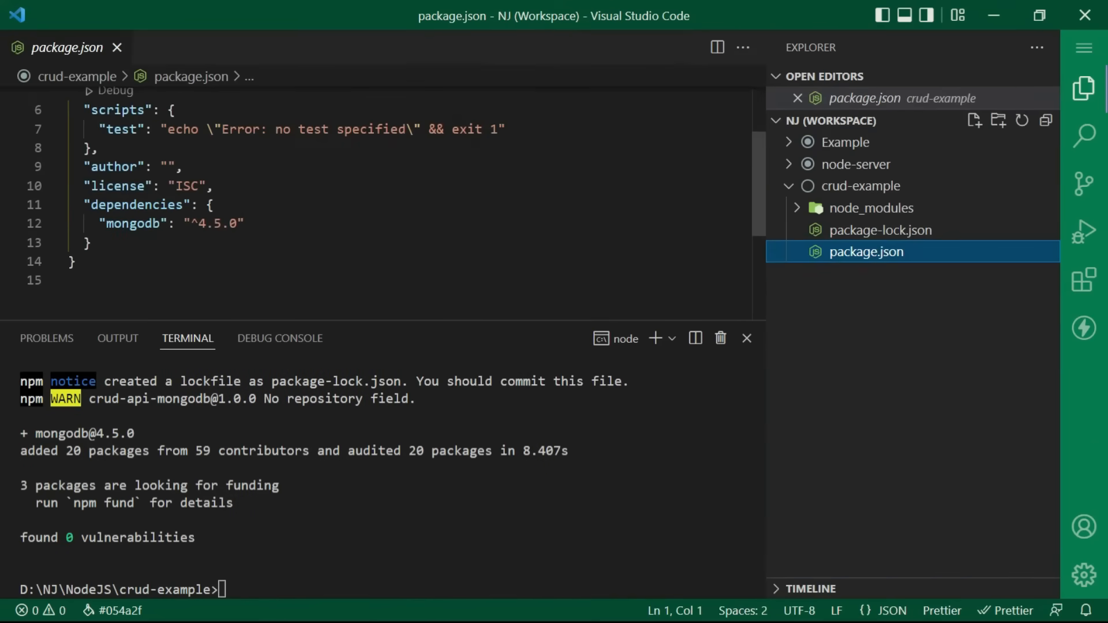
right_click(861, 163)
type("conne")
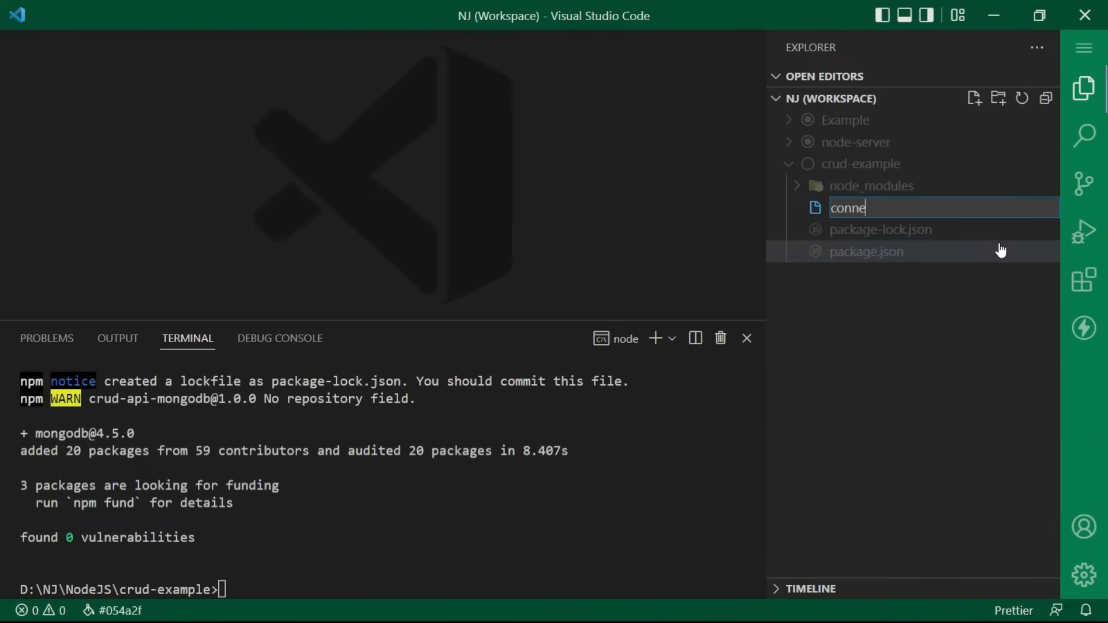
Create connection.js with const { MongoClient } = require("mongodb"); and save it.
key("Enter")
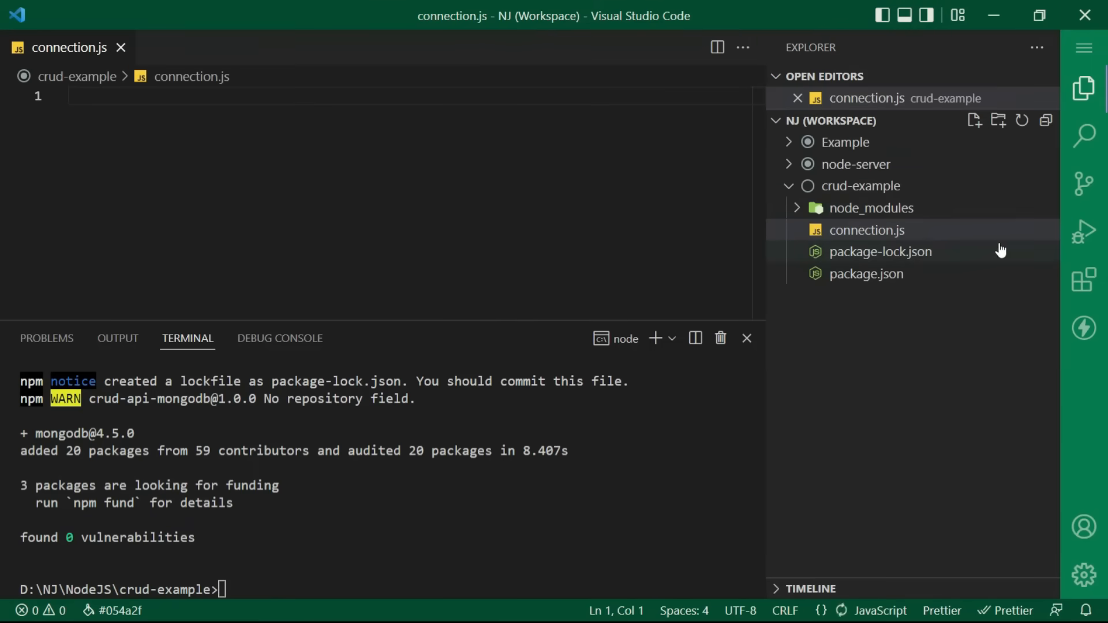
mouse_move(278, 320)
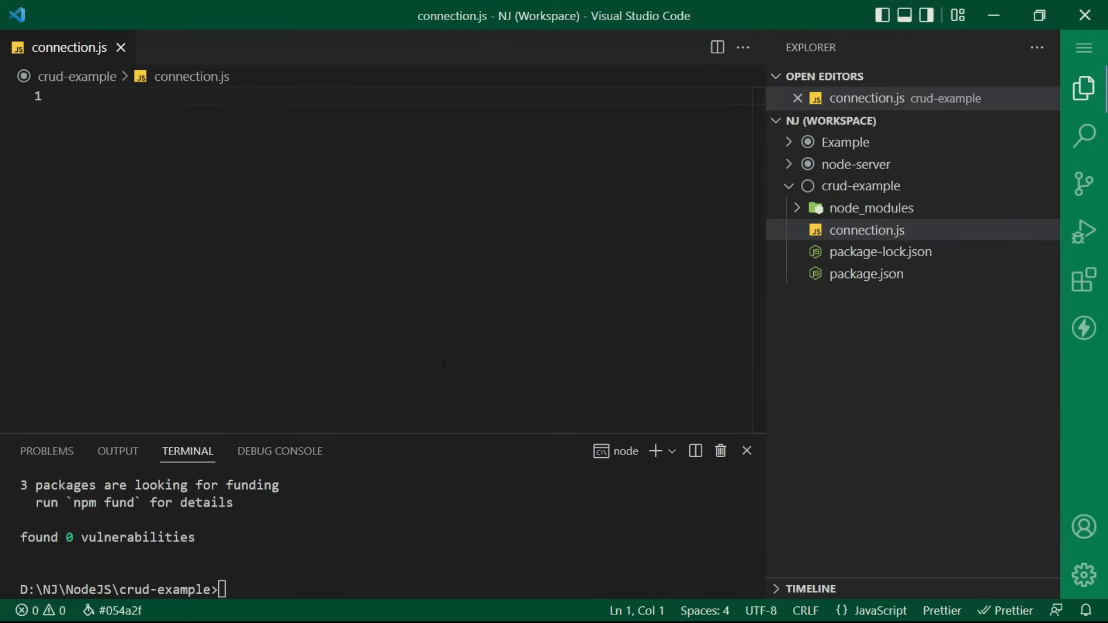
type("const {}")
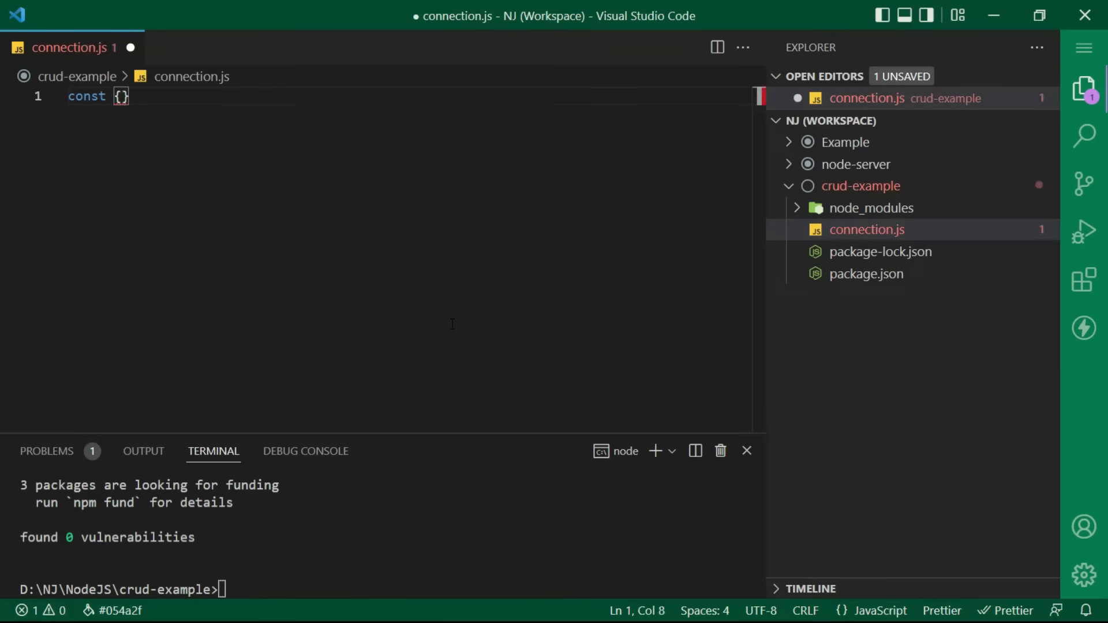
type("MongoClient")
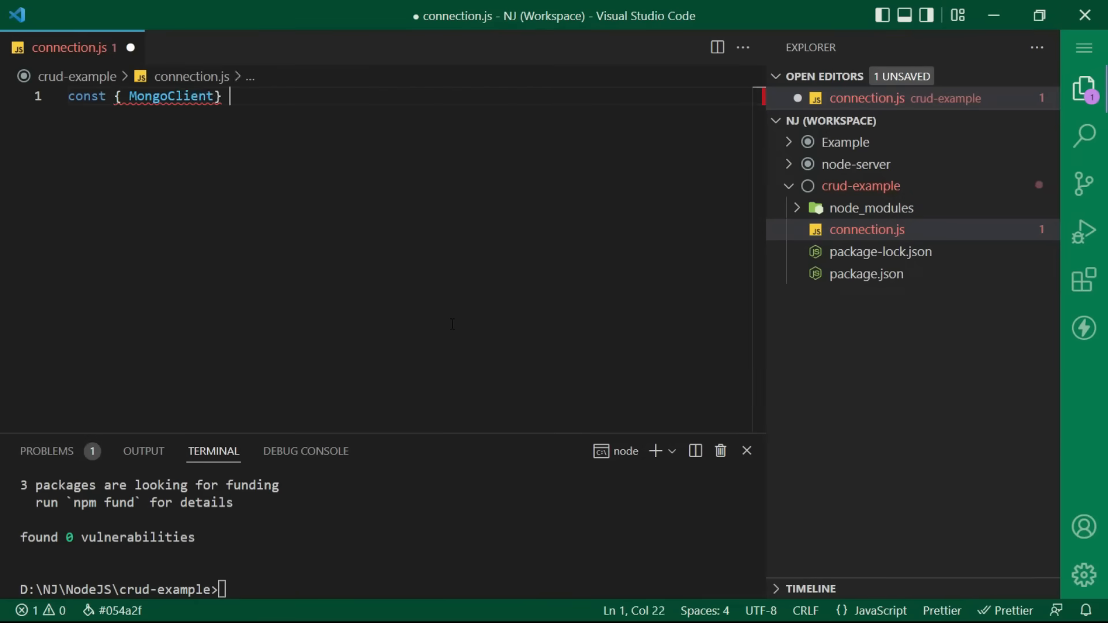
type("= require")
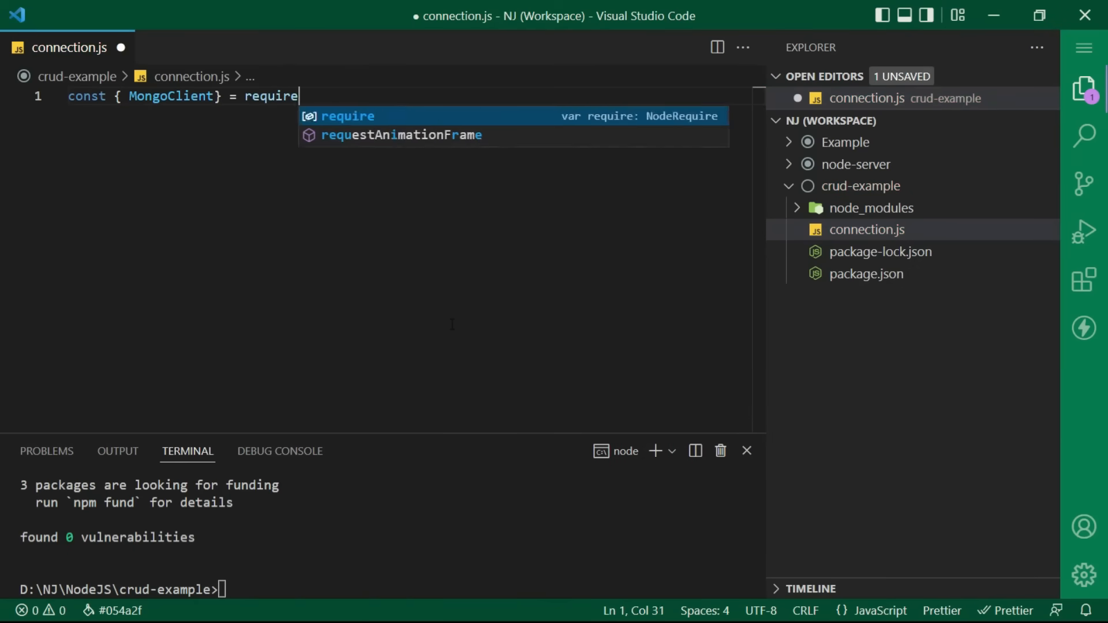
type("(\"mongodb\");")
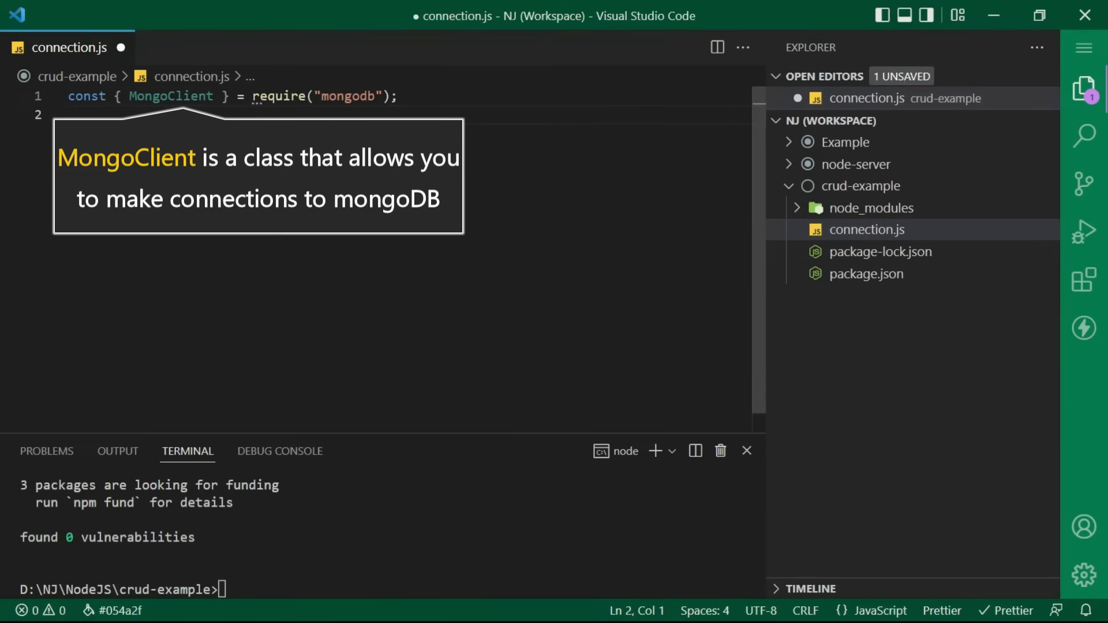
key("ctrl+s")
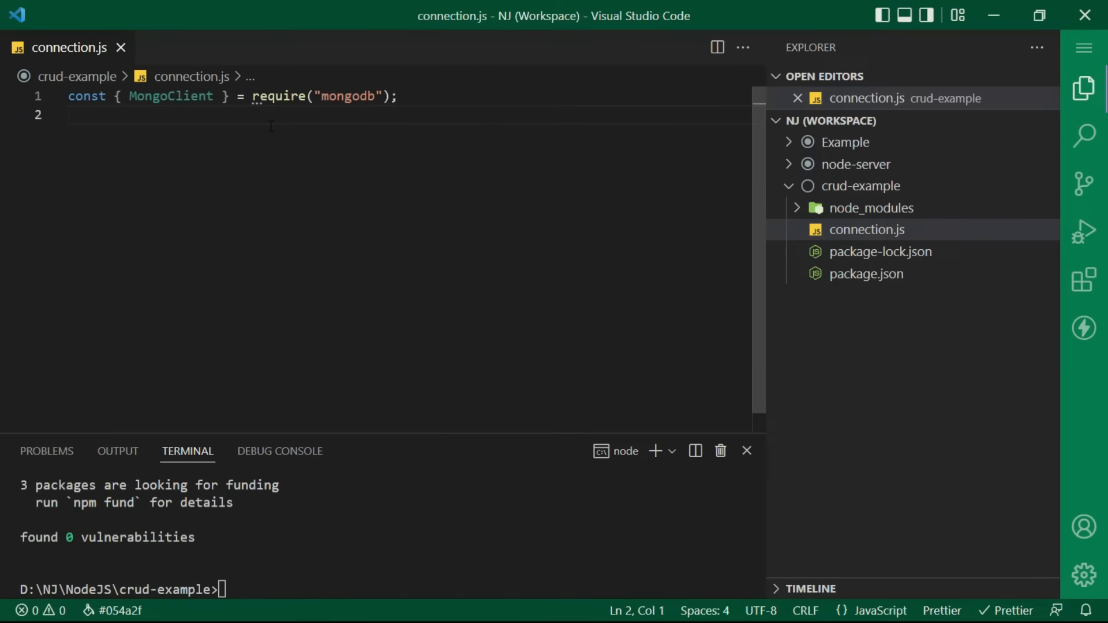
Add blank lines below the import for the next statement.
left_click(397, 96)
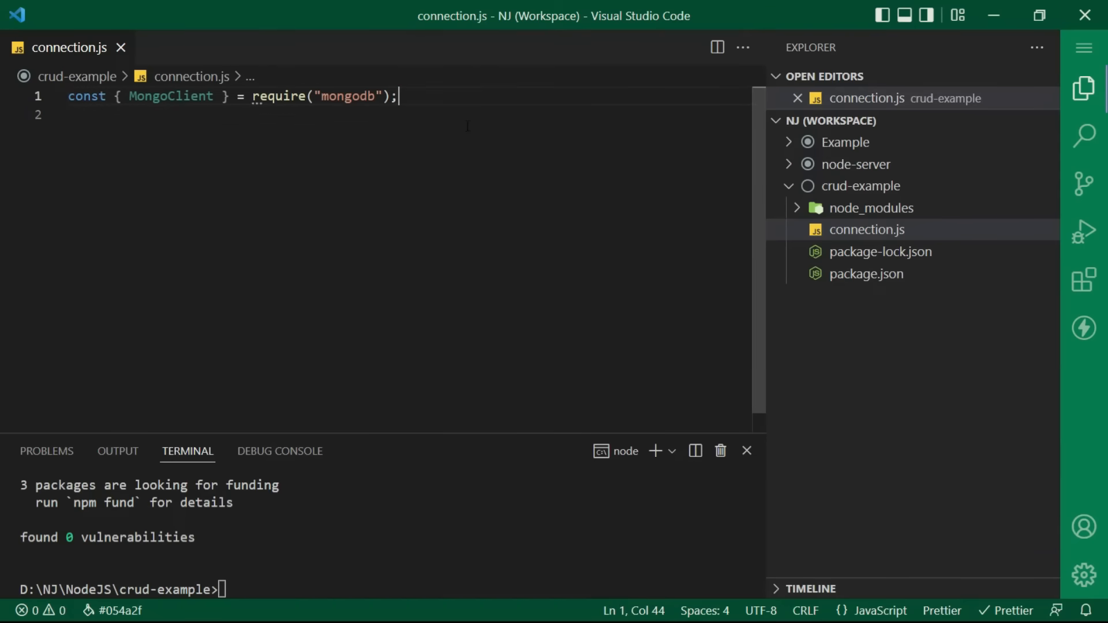
key("Enter")
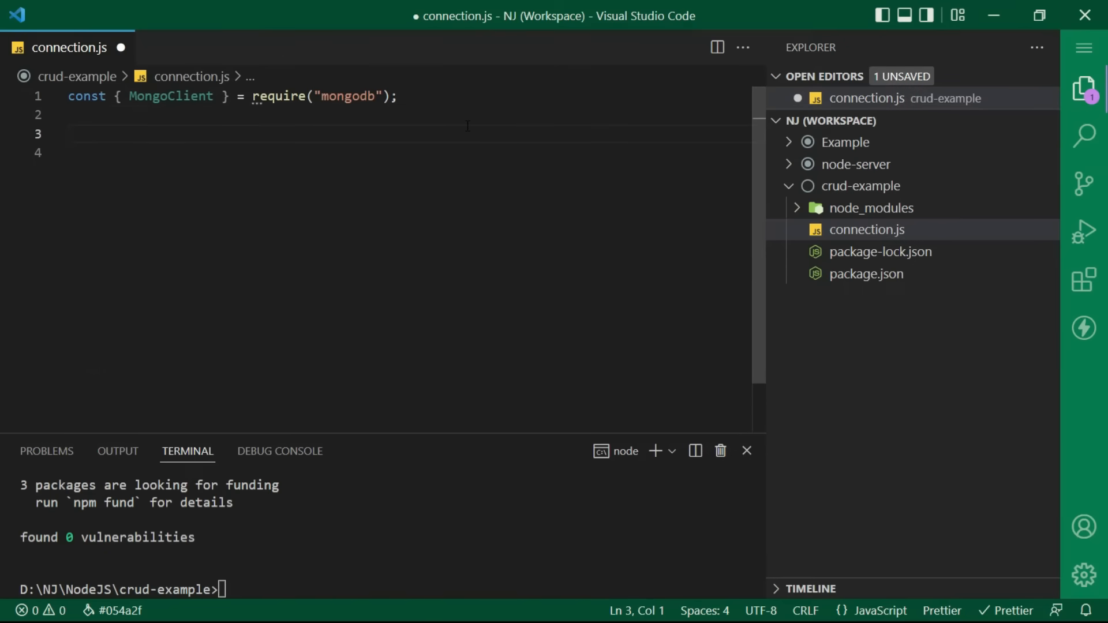
Declare const client = new MongoClient() on line 3.
type("const client =")
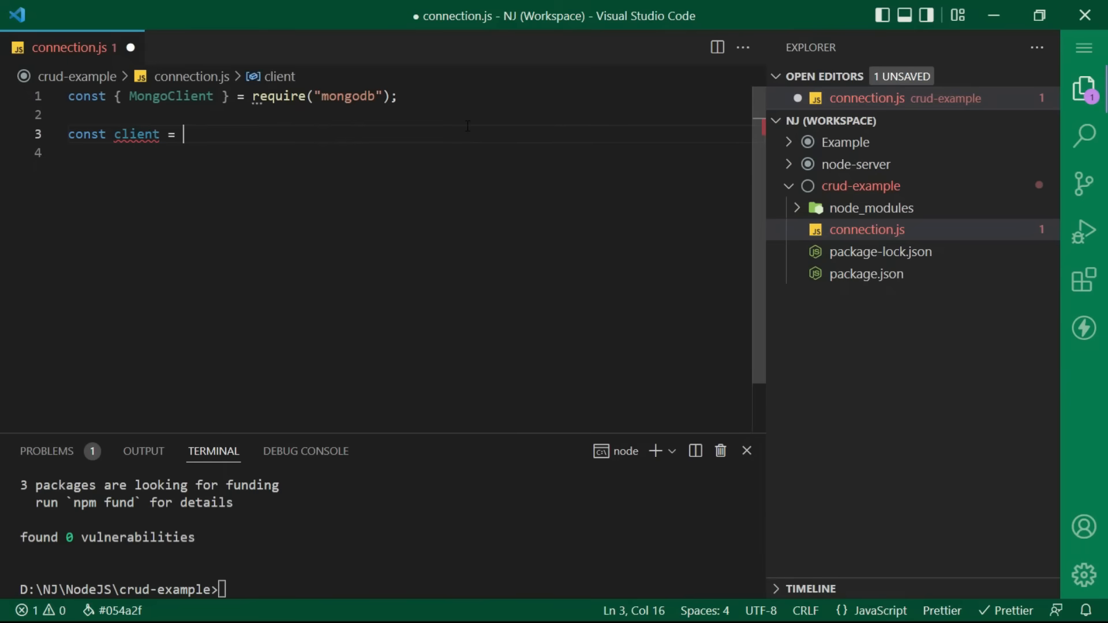
type("new Mongo")
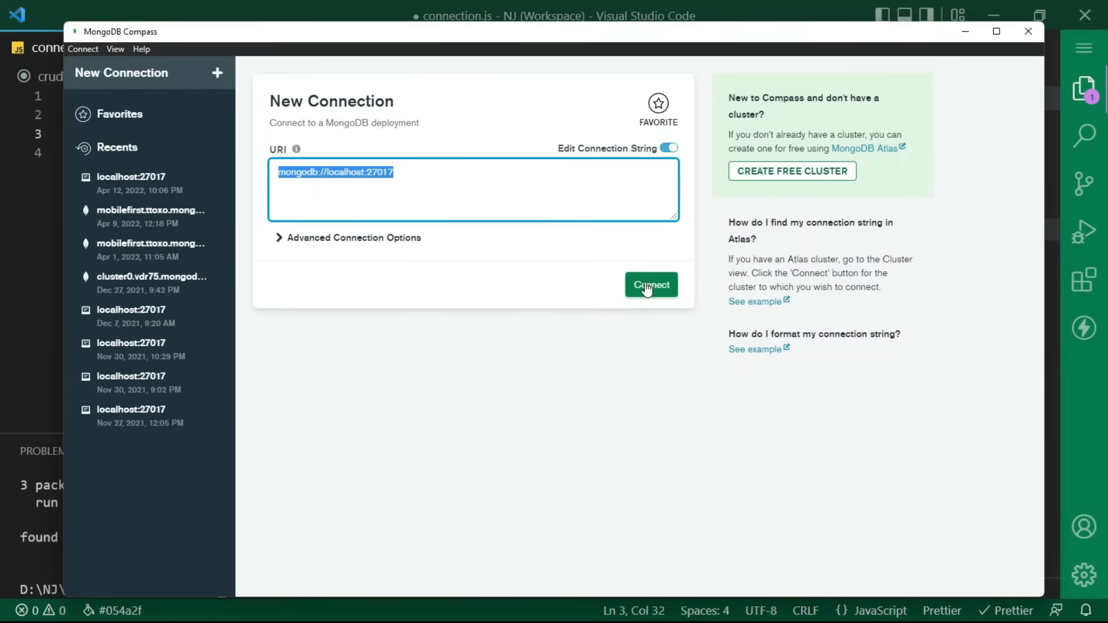
left_click(650, 286)
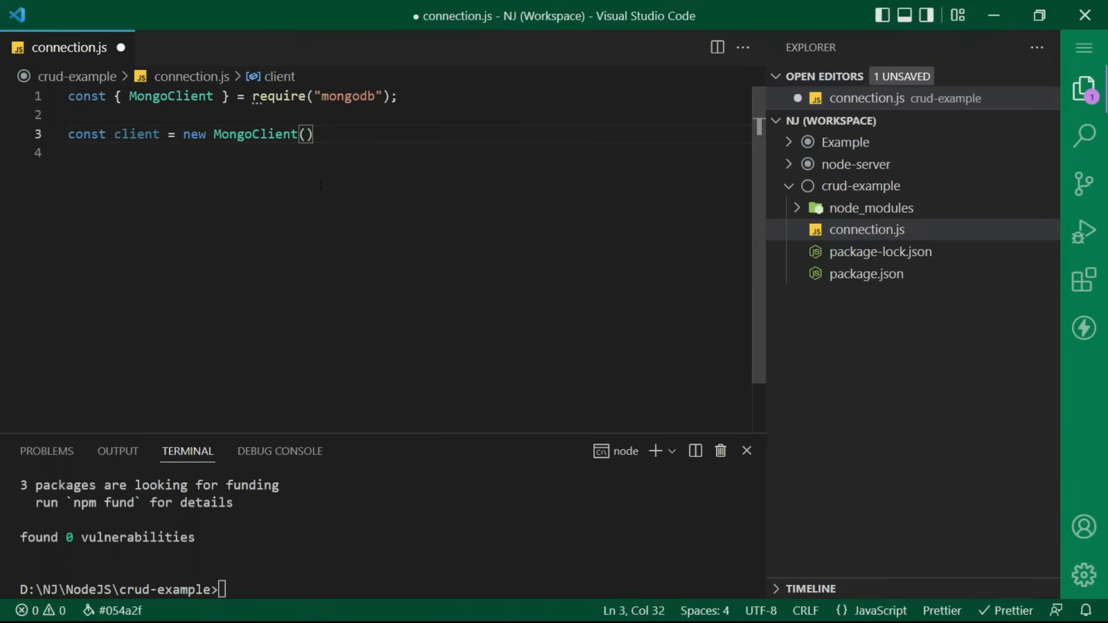
Pass "mongodb://localhost:27017" and { useNewUrlParser: true } to MongoClient and save.
type("\"mongodb://localhost:27017\"")
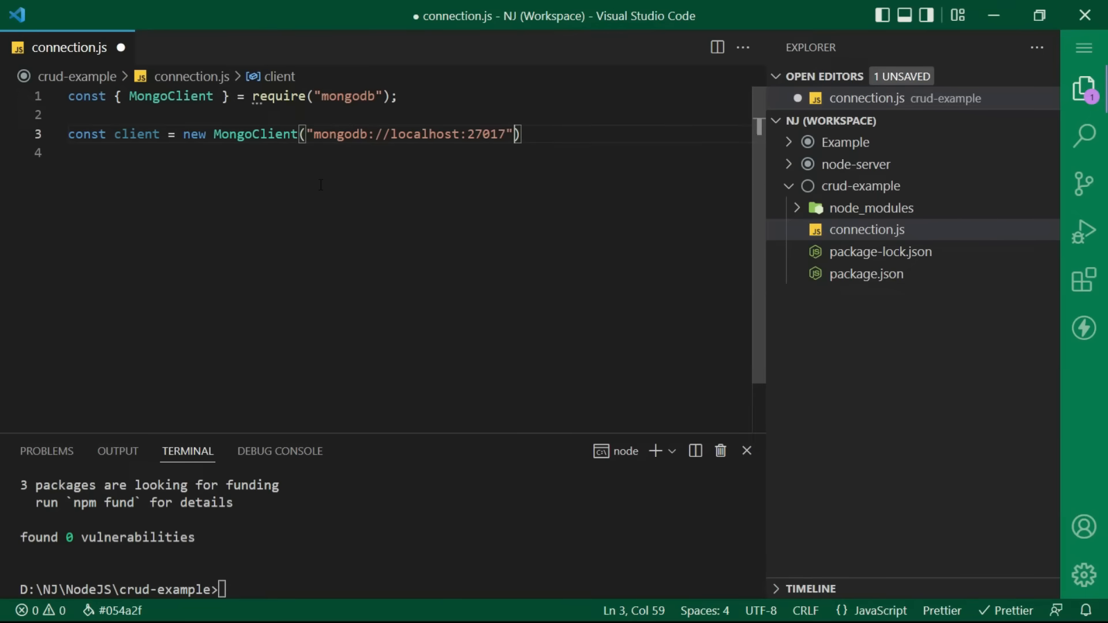
type(",")
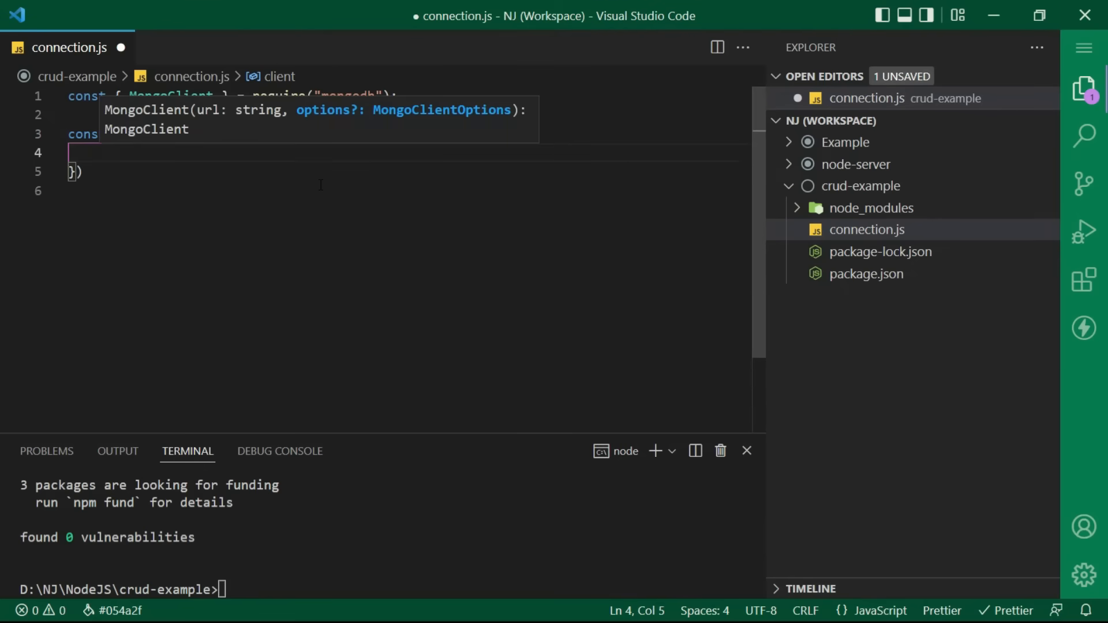
type("useNewUrlParser: true")
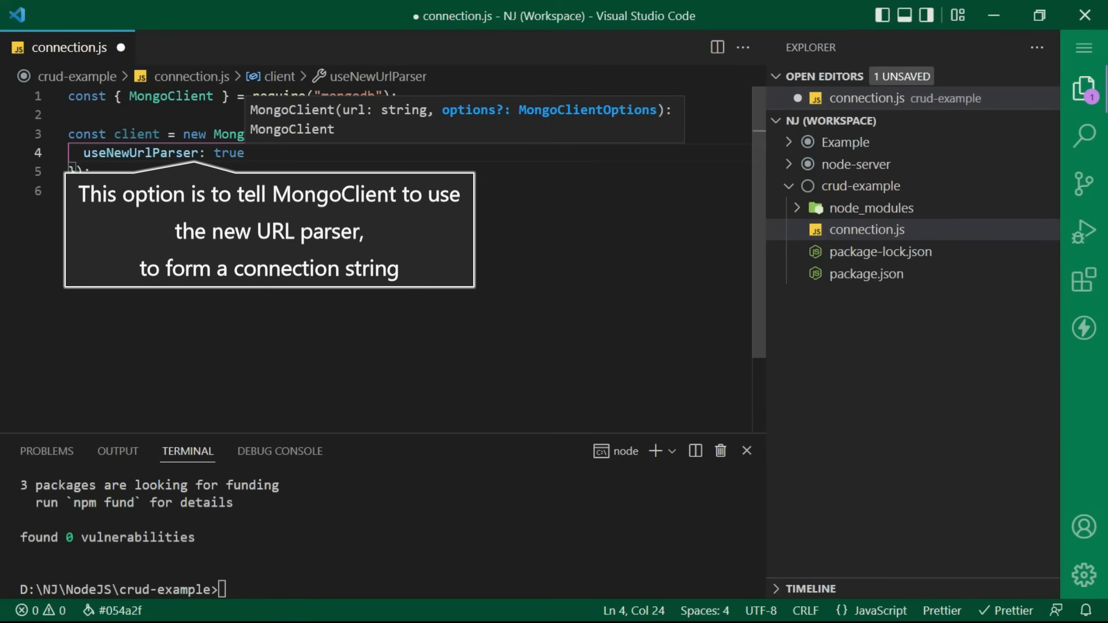
key("ctrl+s")
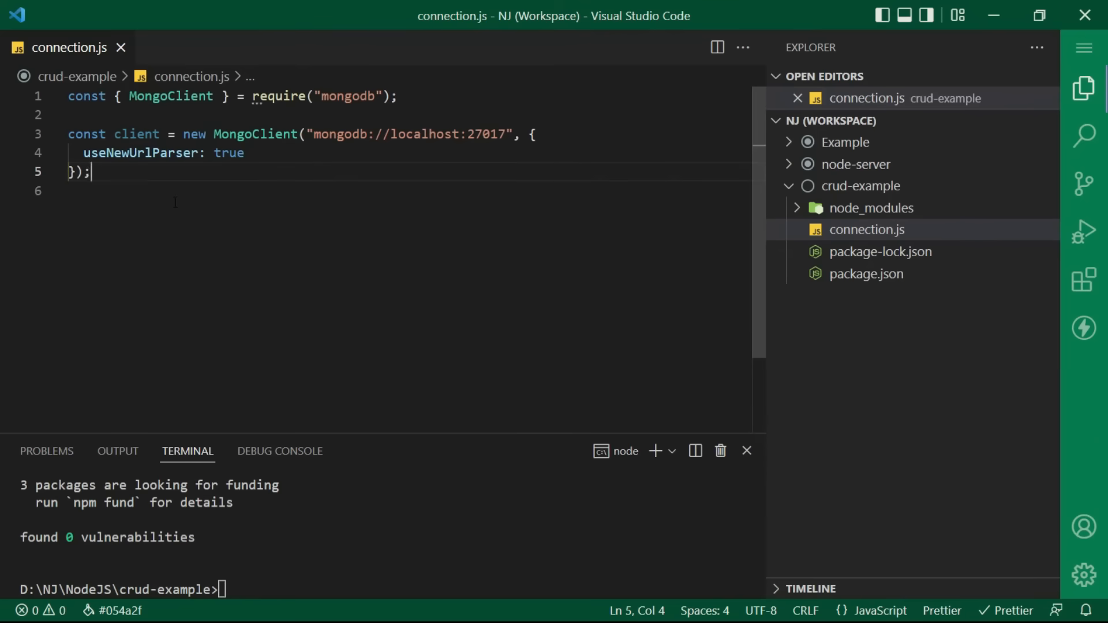
Call client.connect with an (error, dbClient) => callback.
type("client.connect(")
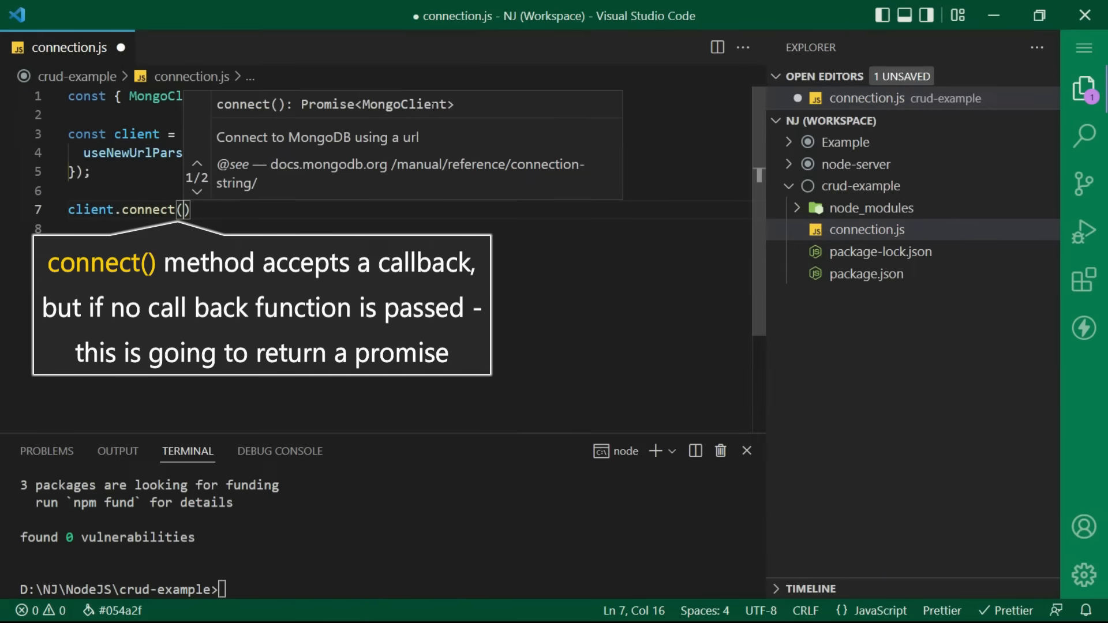
left_click(198, 189)
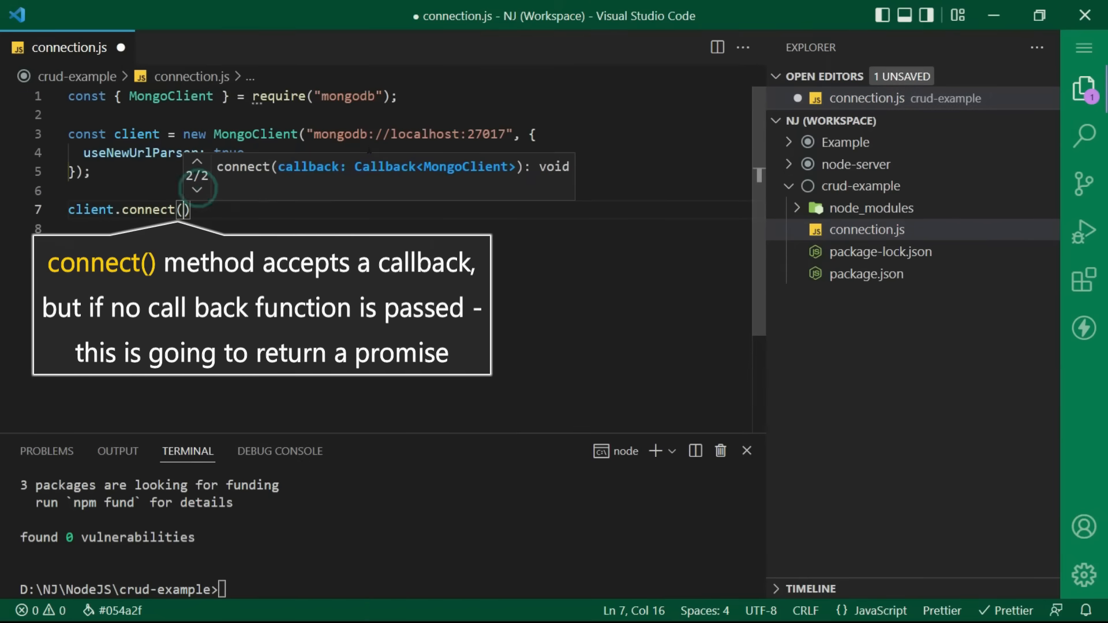
mouse_move(486, 181)
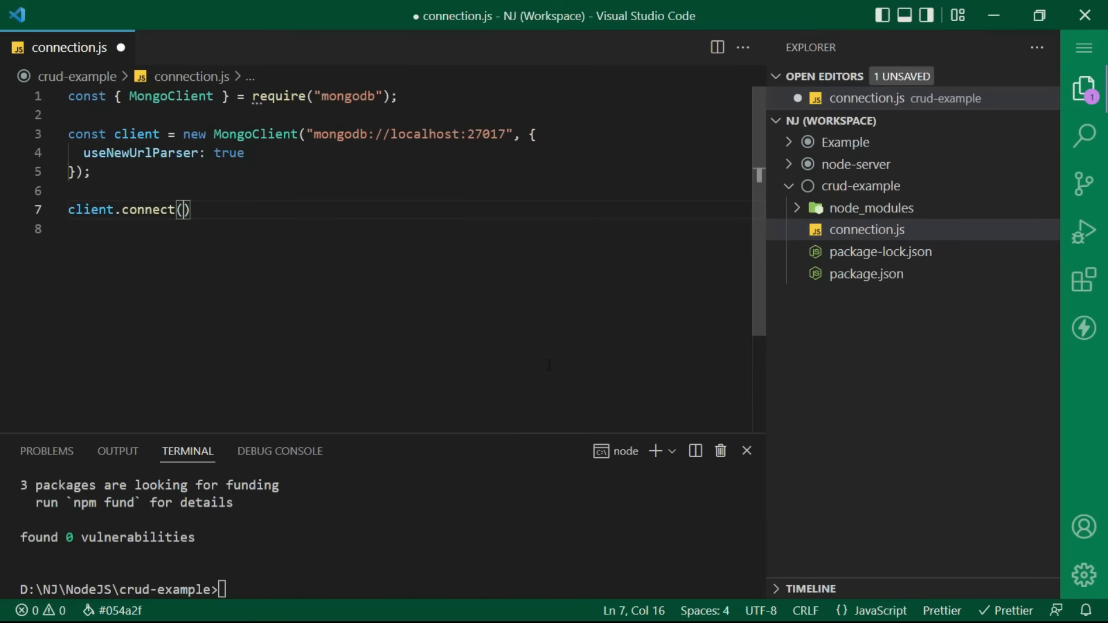
type("error,db")
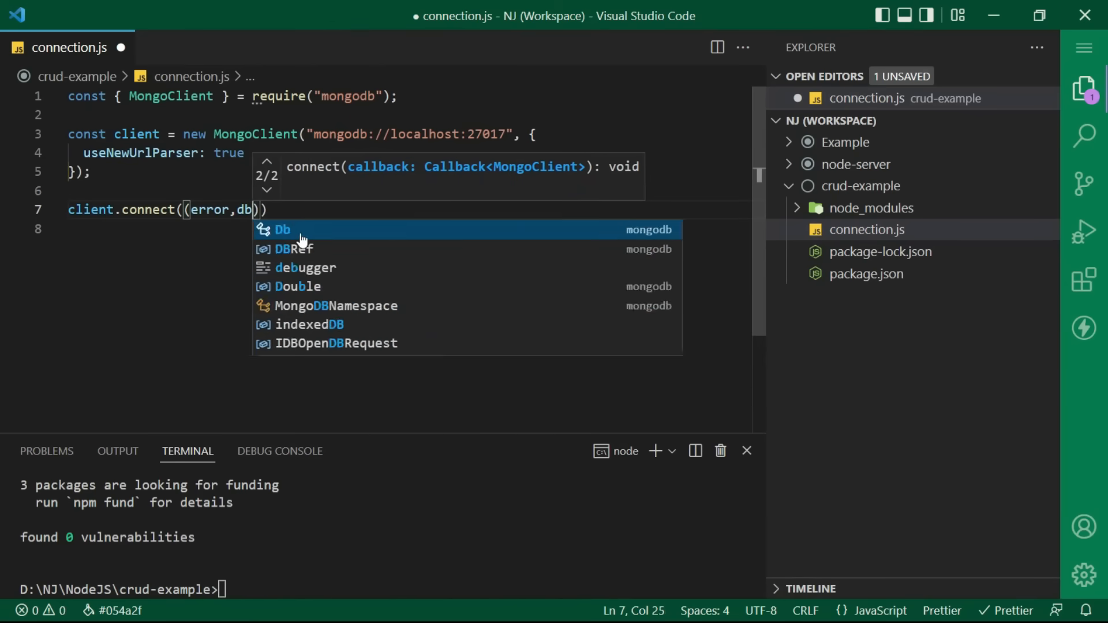
type("Client")
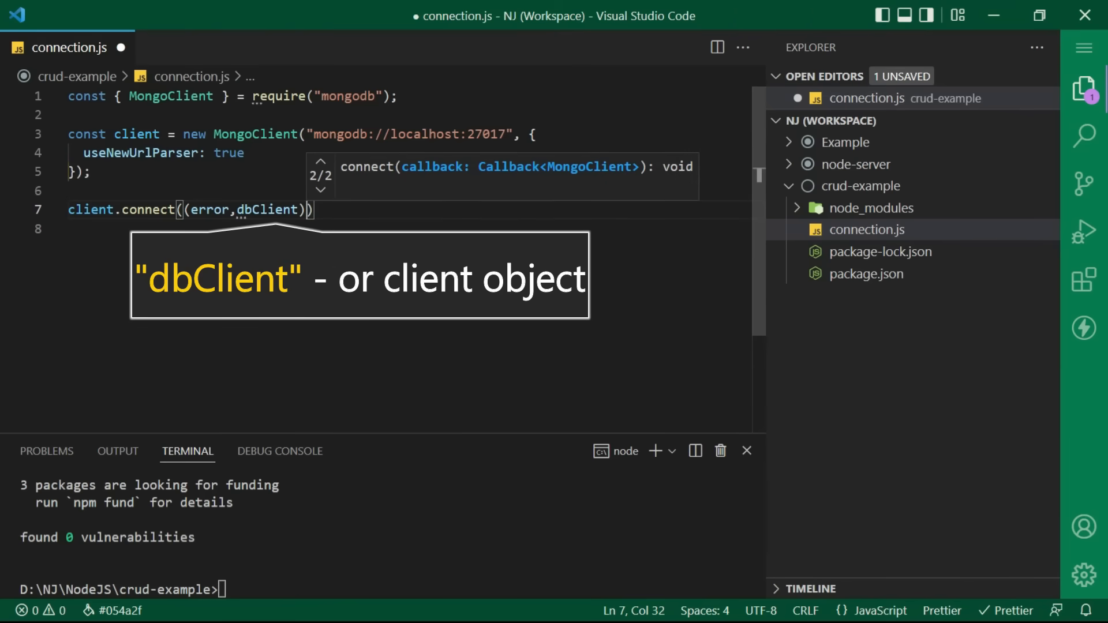
type("=>{")
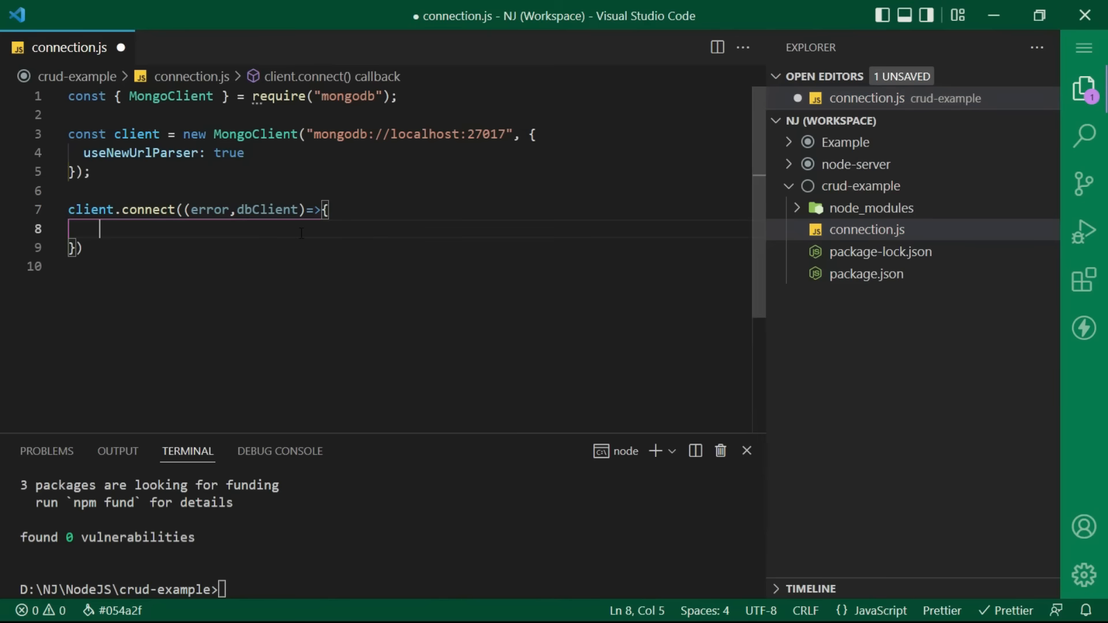
Log "ERROR" with the error on failure and "Connected to Mongodb" on success.
type("if(error){")
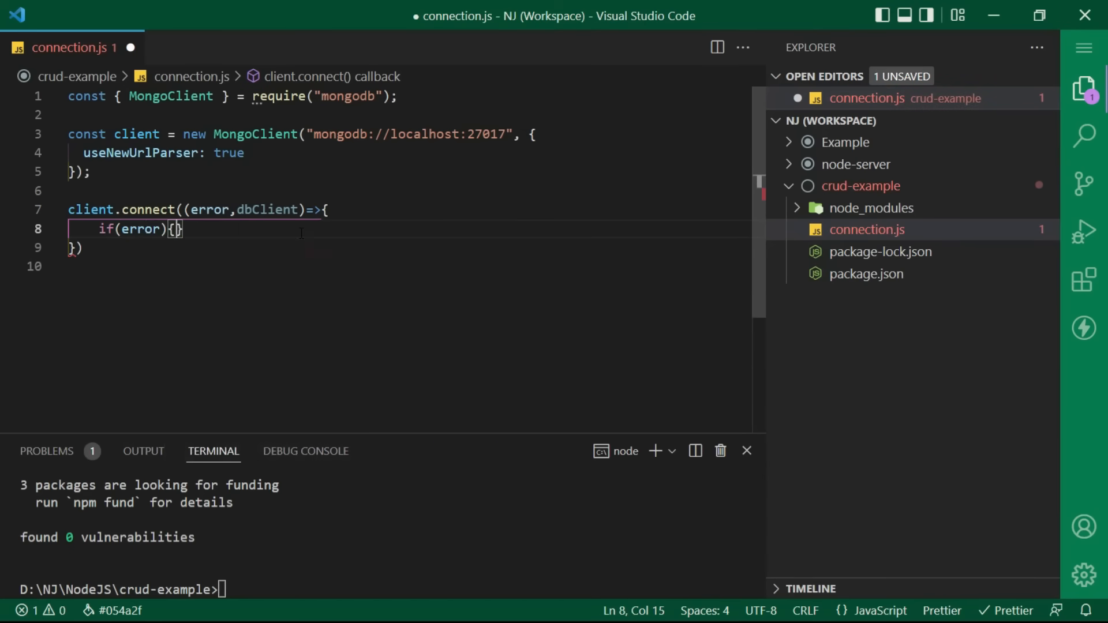
type("console.log(\"E\"")
type("console.log(\"Connec")
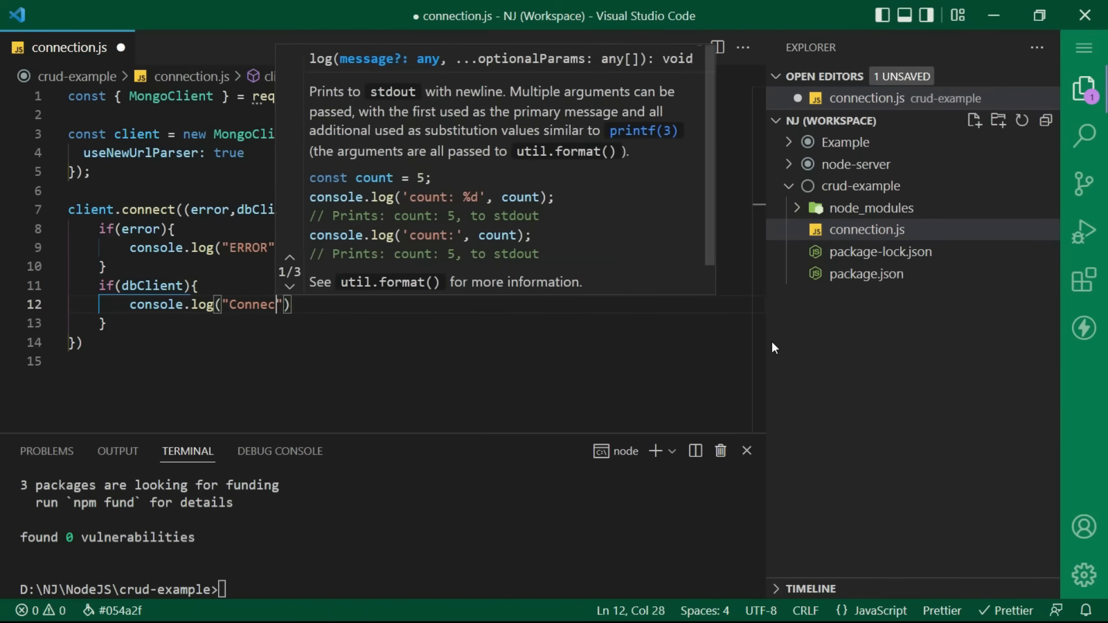
type("ted to Mongodb")
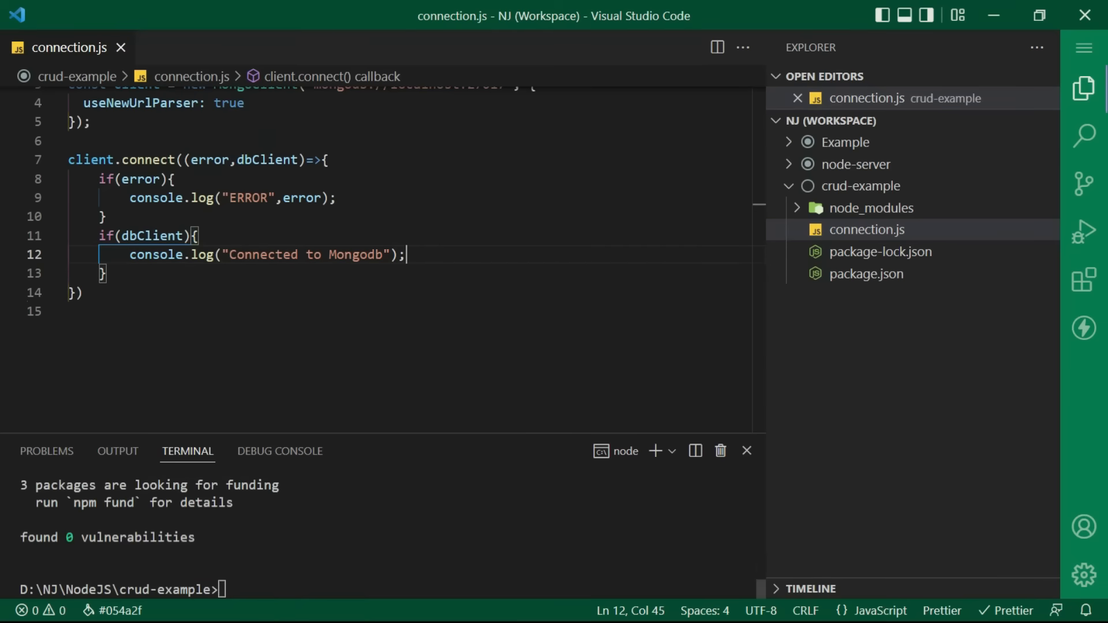
type("nodemo")
type("cli")
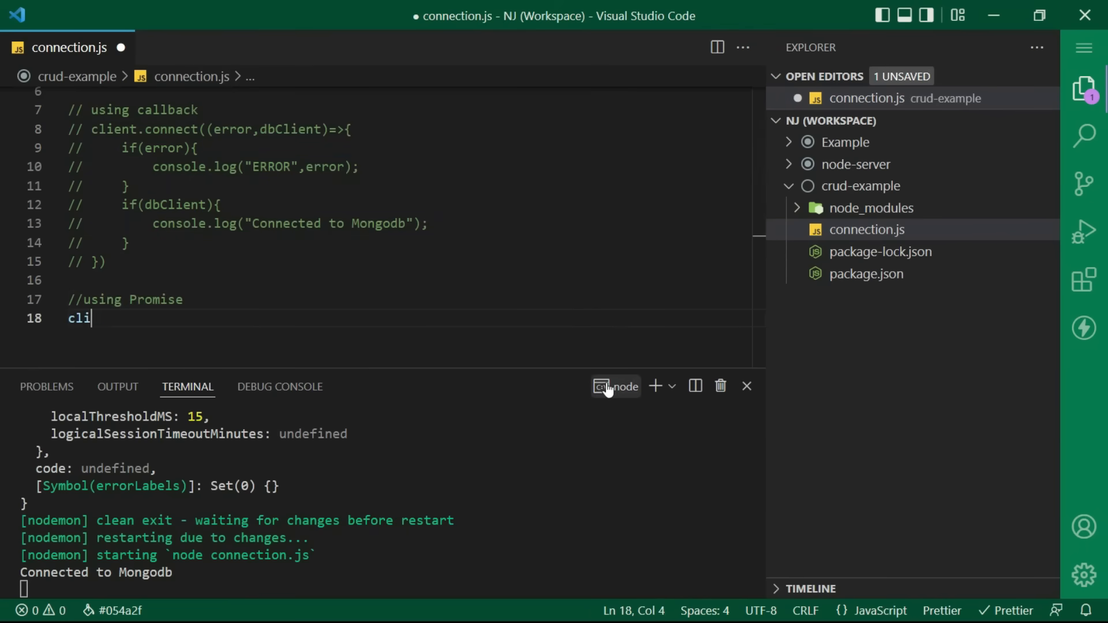
Write client.connect().then(dbClient => console.log("Connected to MongoDB")) and confirm the terminal output.
type("ent")
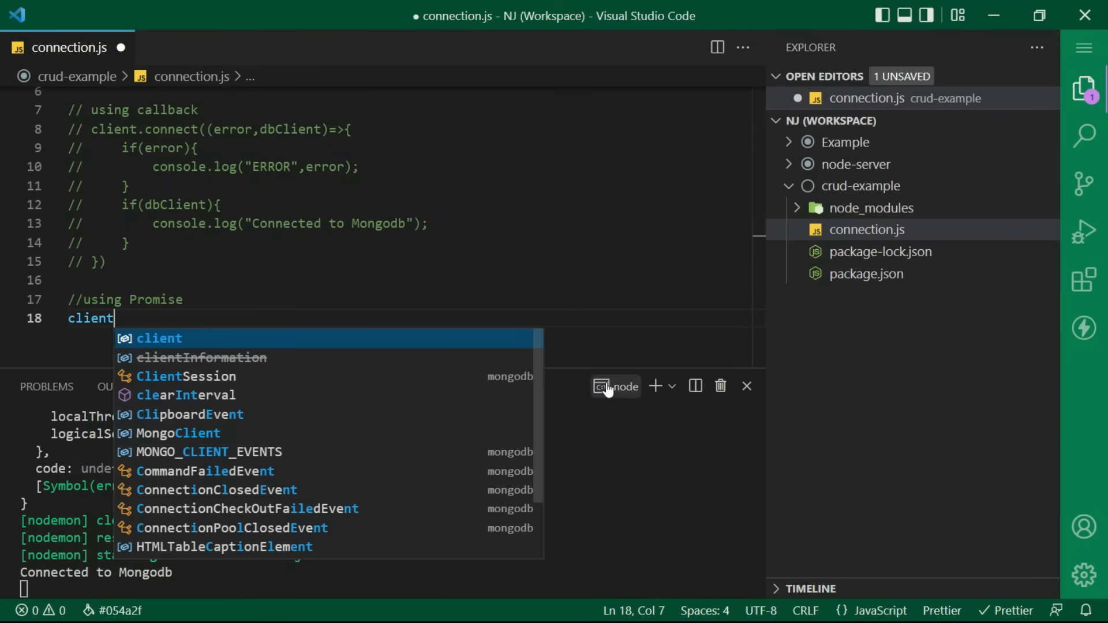
type(".conne")
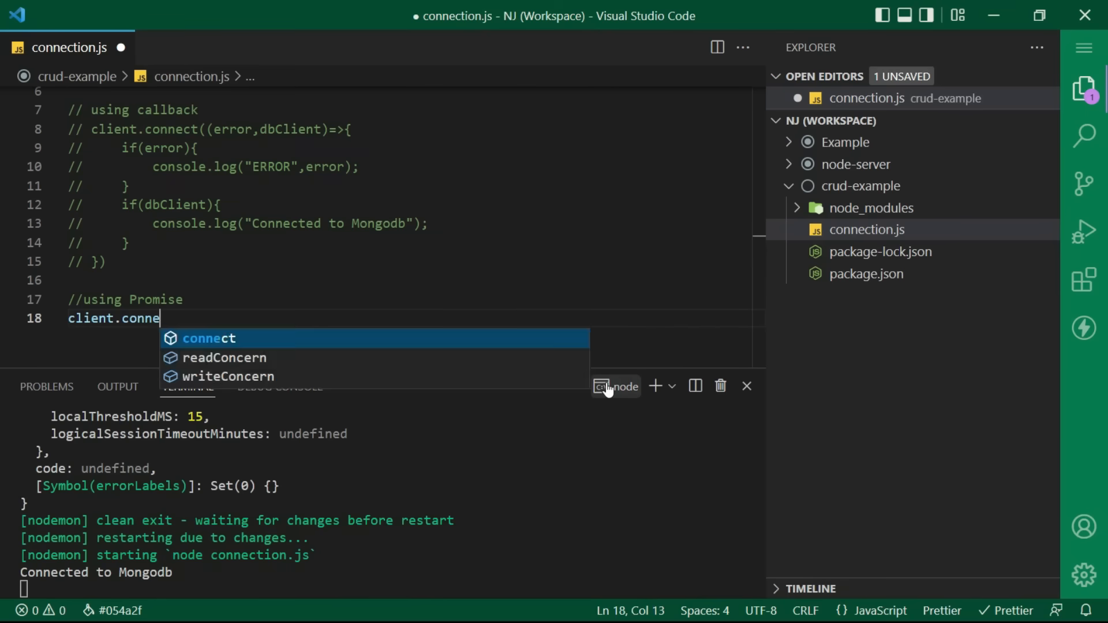
type("ct().then(")
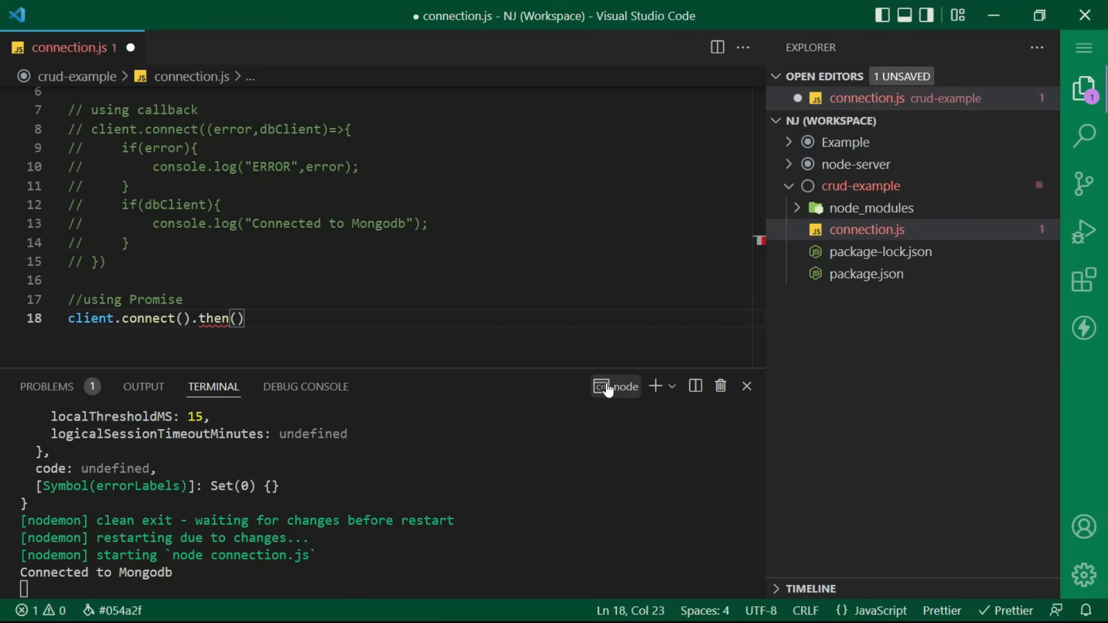
type("dbClient=>")
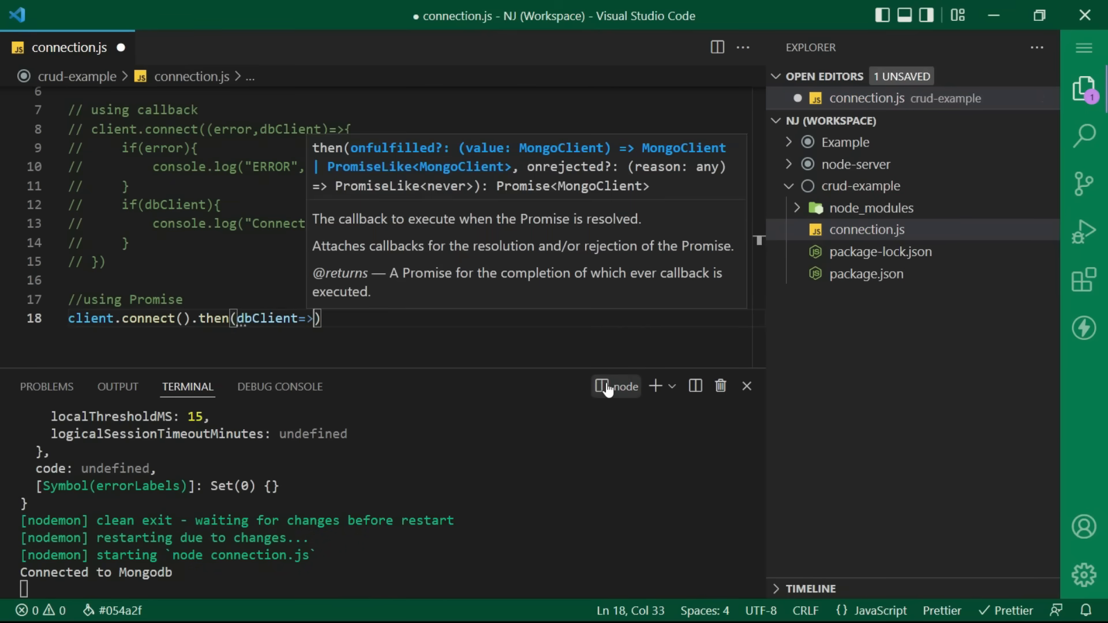
type("console")
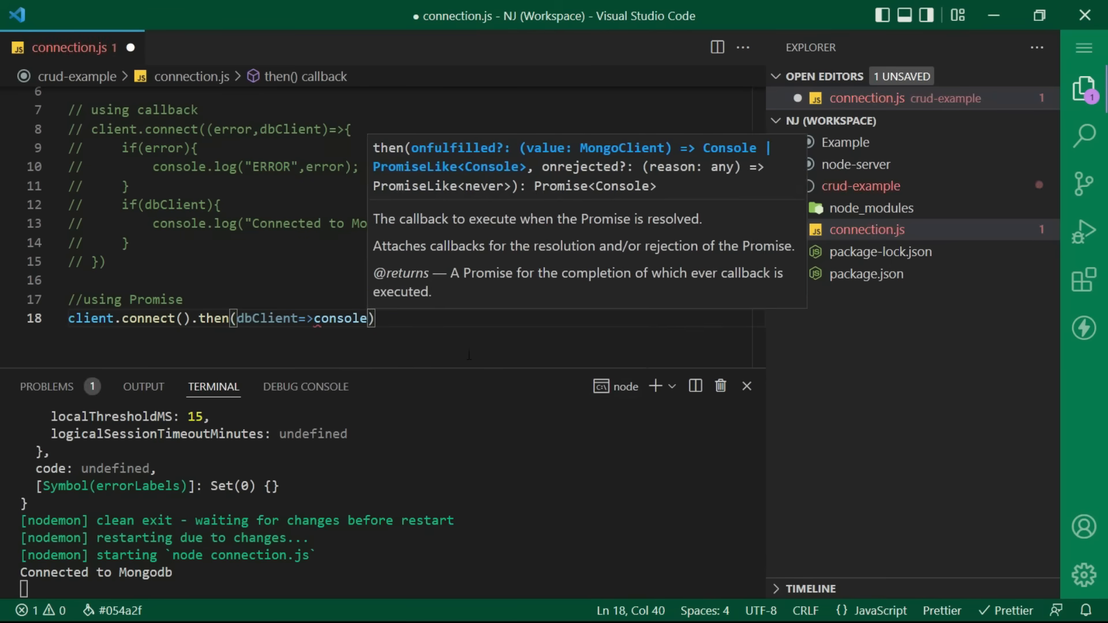
type(".log(\"C\"")
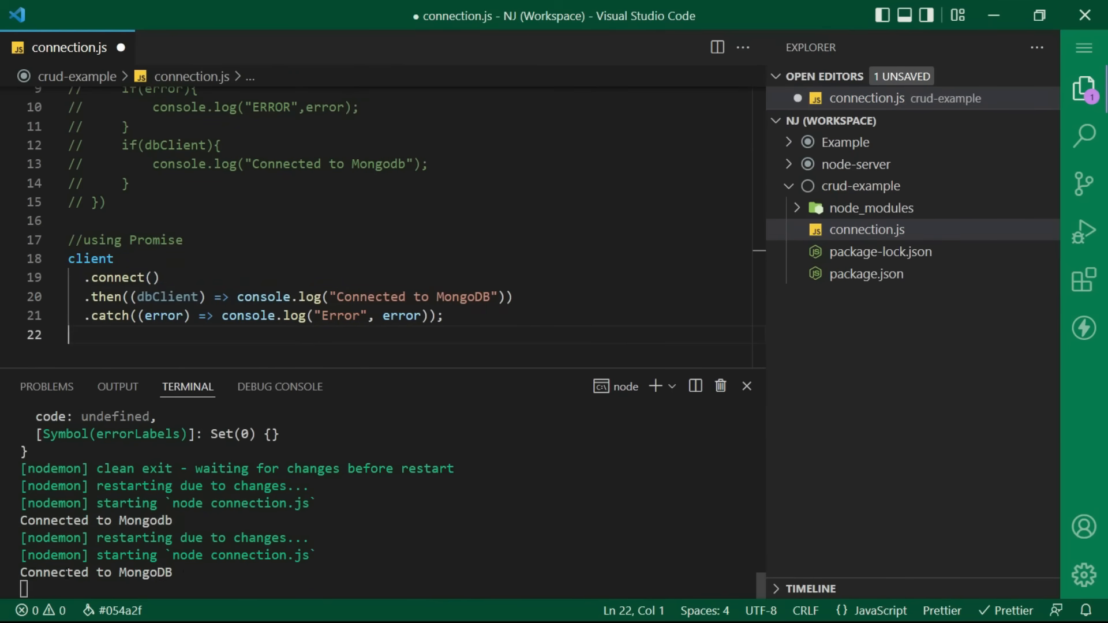
double_click(97, 571)
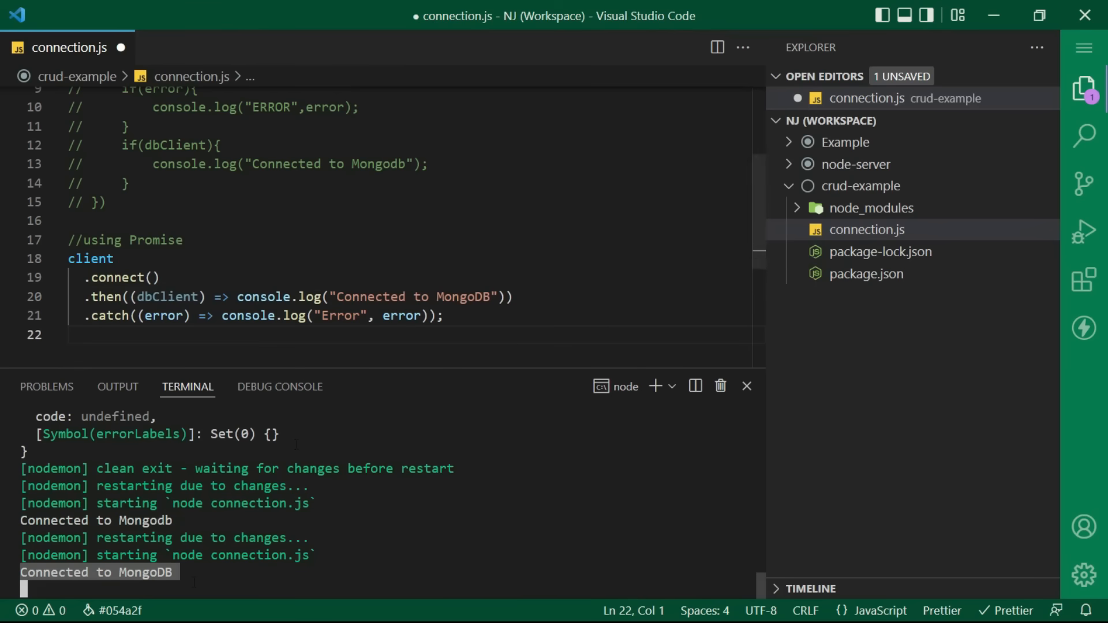